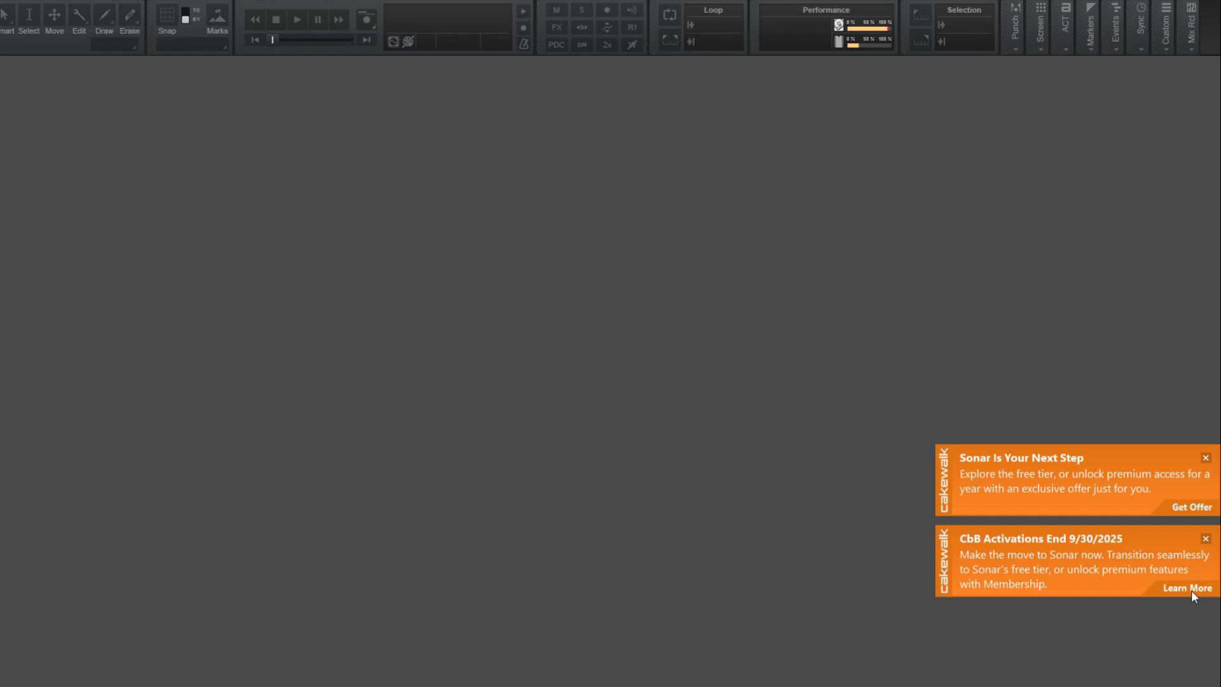
Open the cakewalk.com/sonar page from the 'CbB Activations End' notice and scroll down it
click(1187, 587)
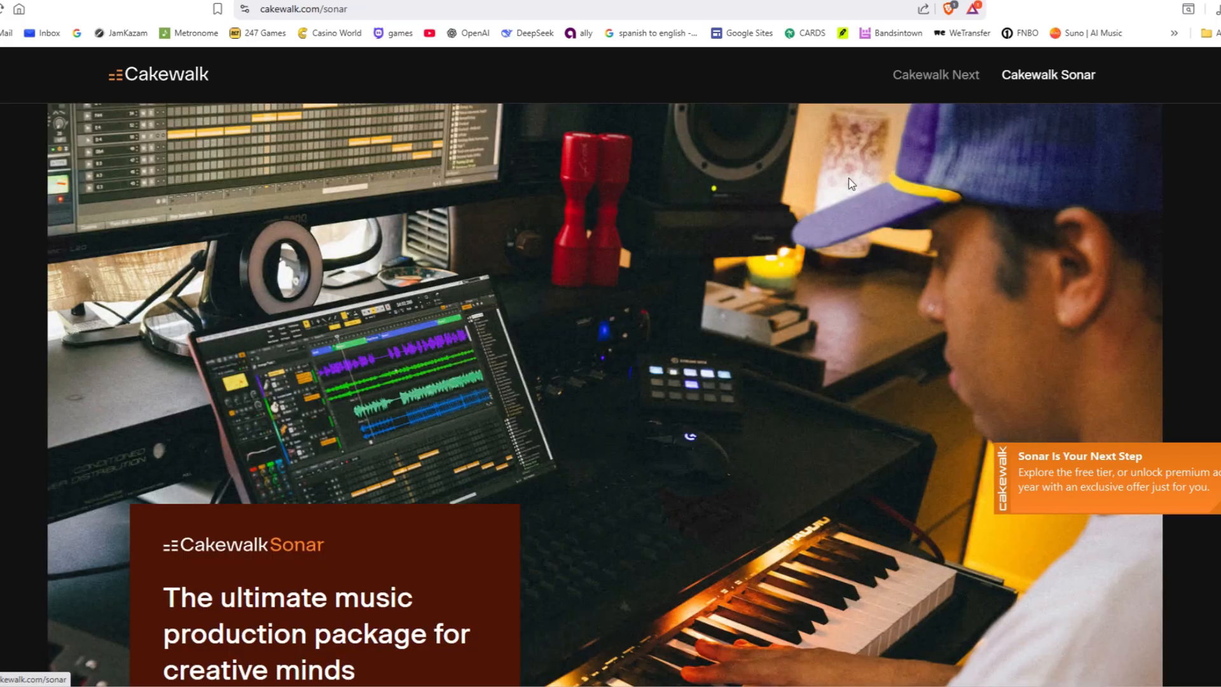
scroll(down, 3)
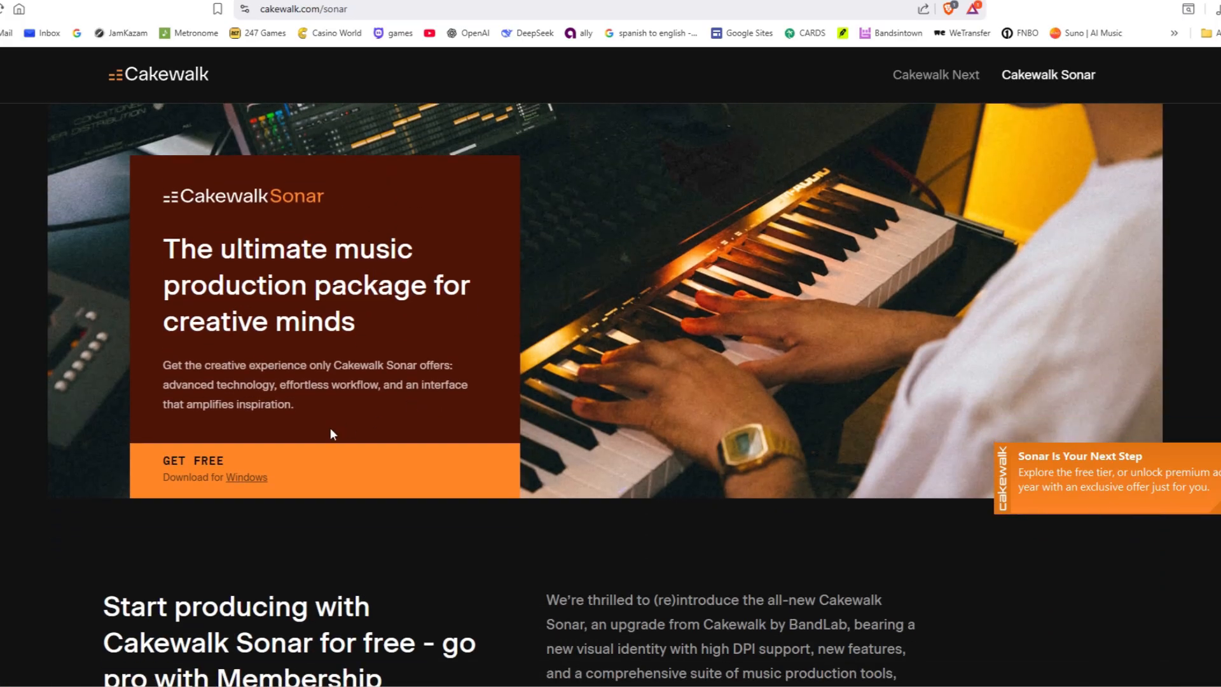
Save the free Windows Cakewalk Product Center installer and launch it from downloads
click(246, 476)
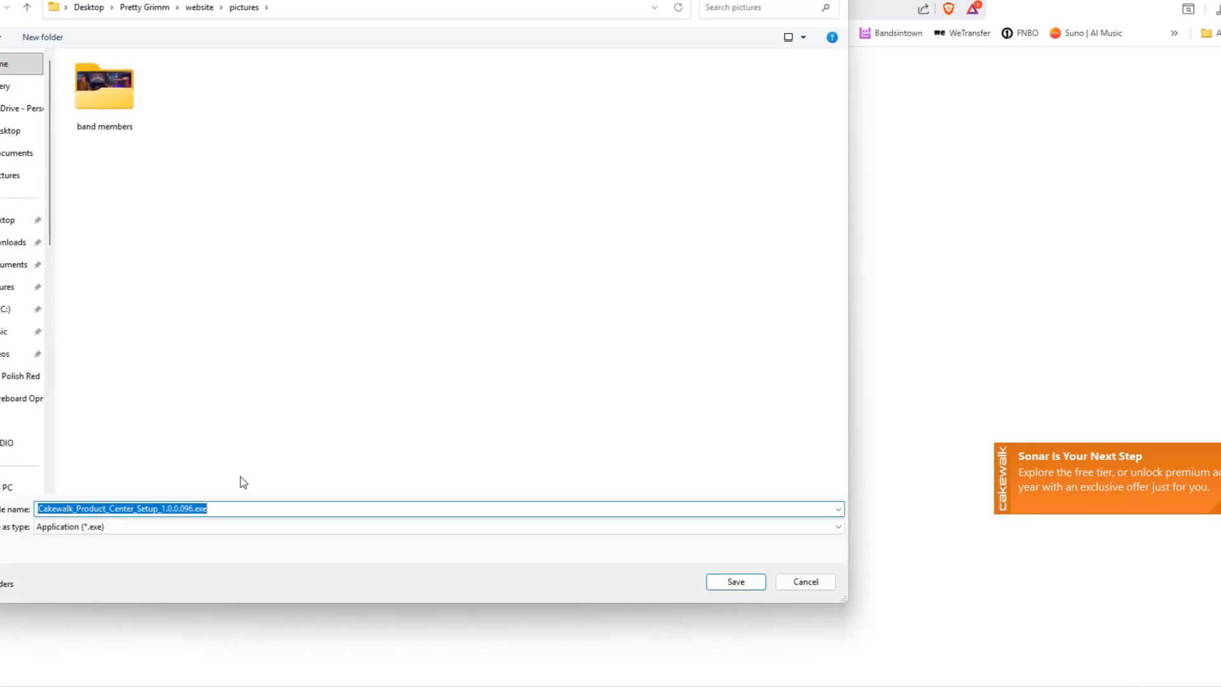
click(733, 581)
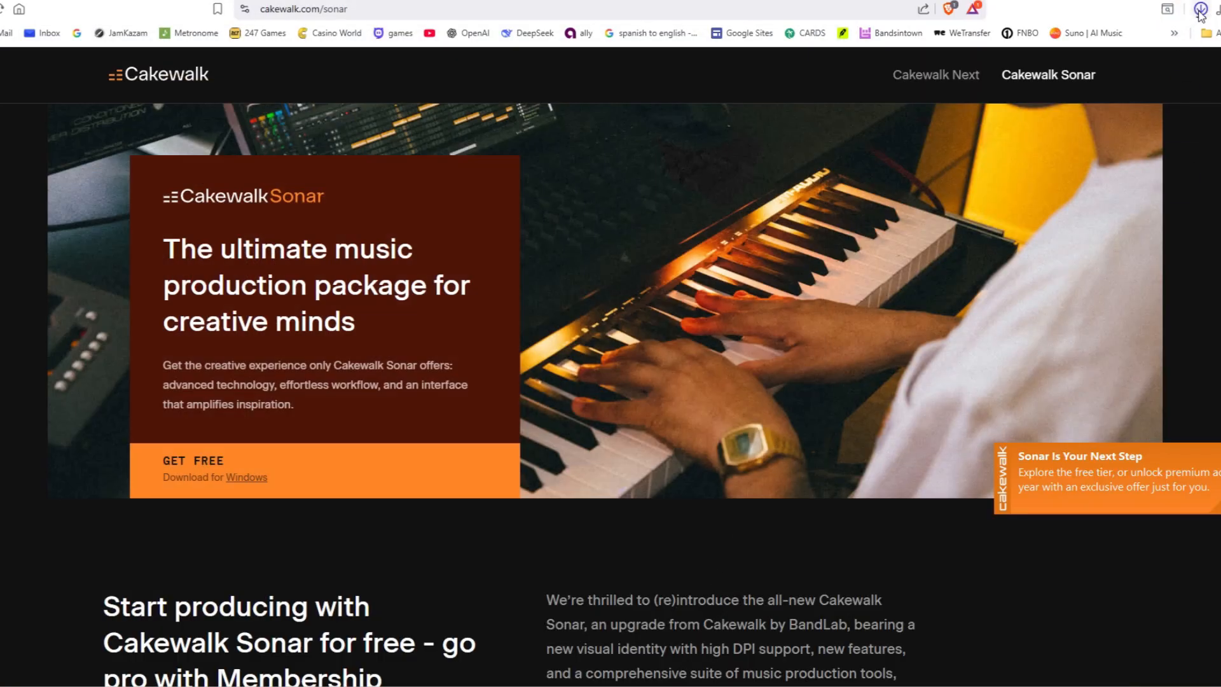
click(1201, 9)
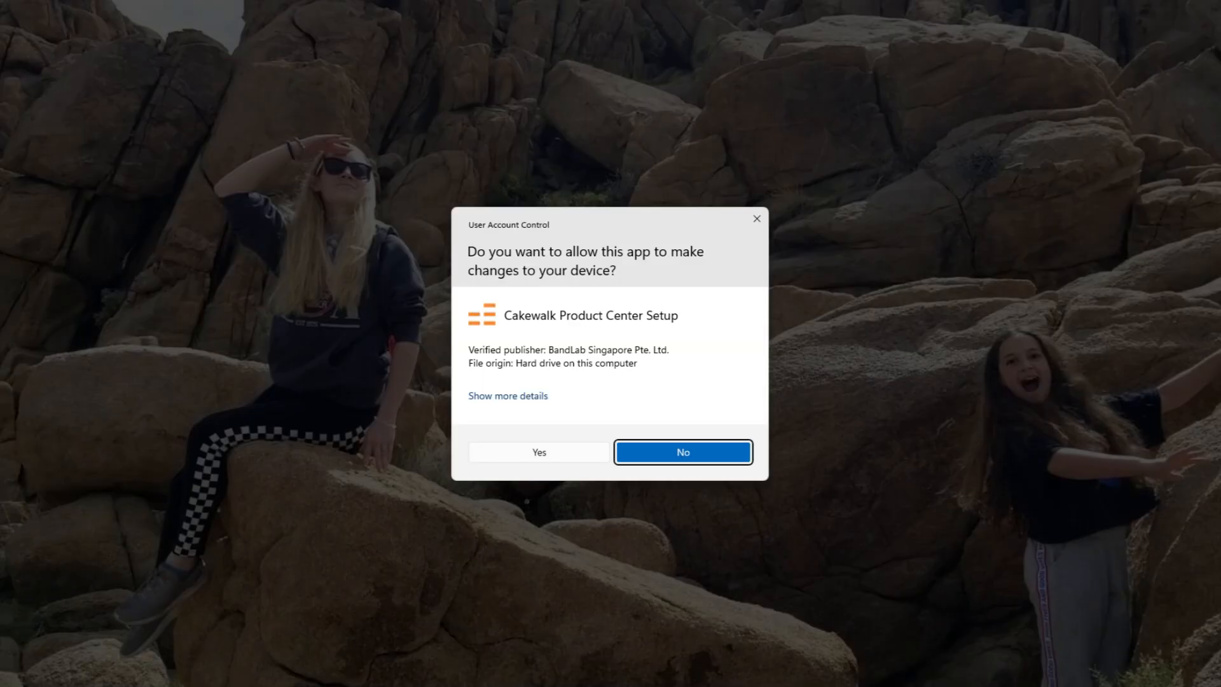
Allow setup and install Product Center with the default shortcuts folder, launching it on finish
click(538, 451)
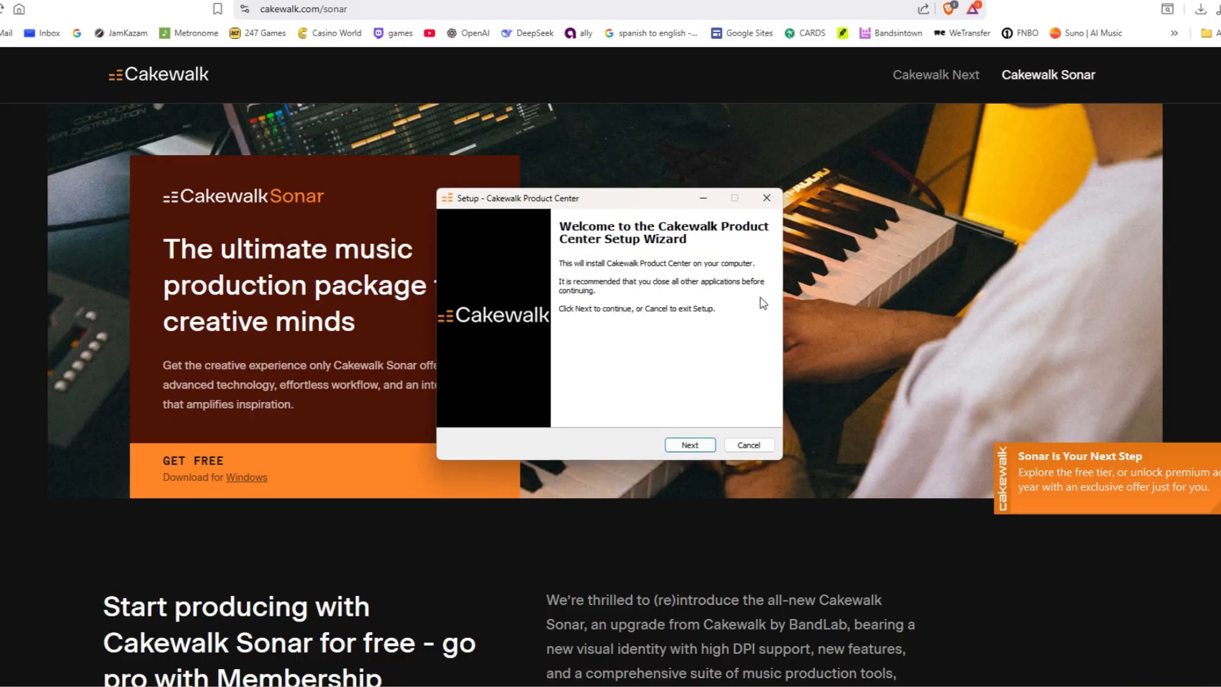
click(688, 444)
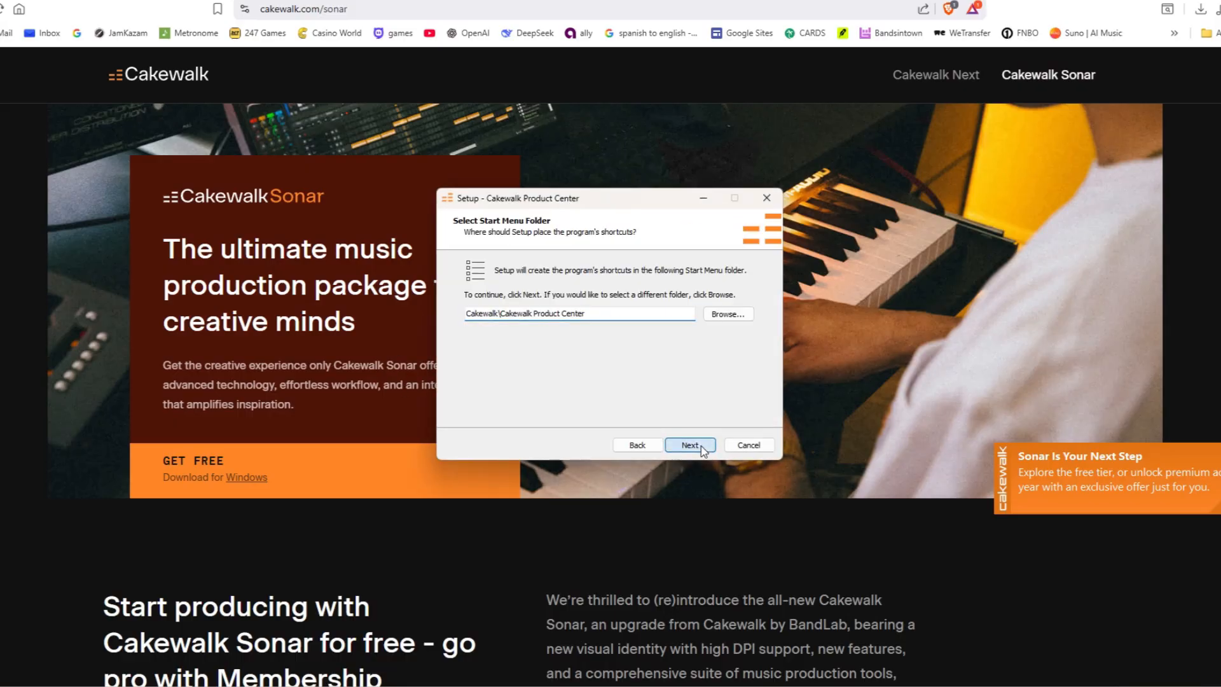
click(688, 444)
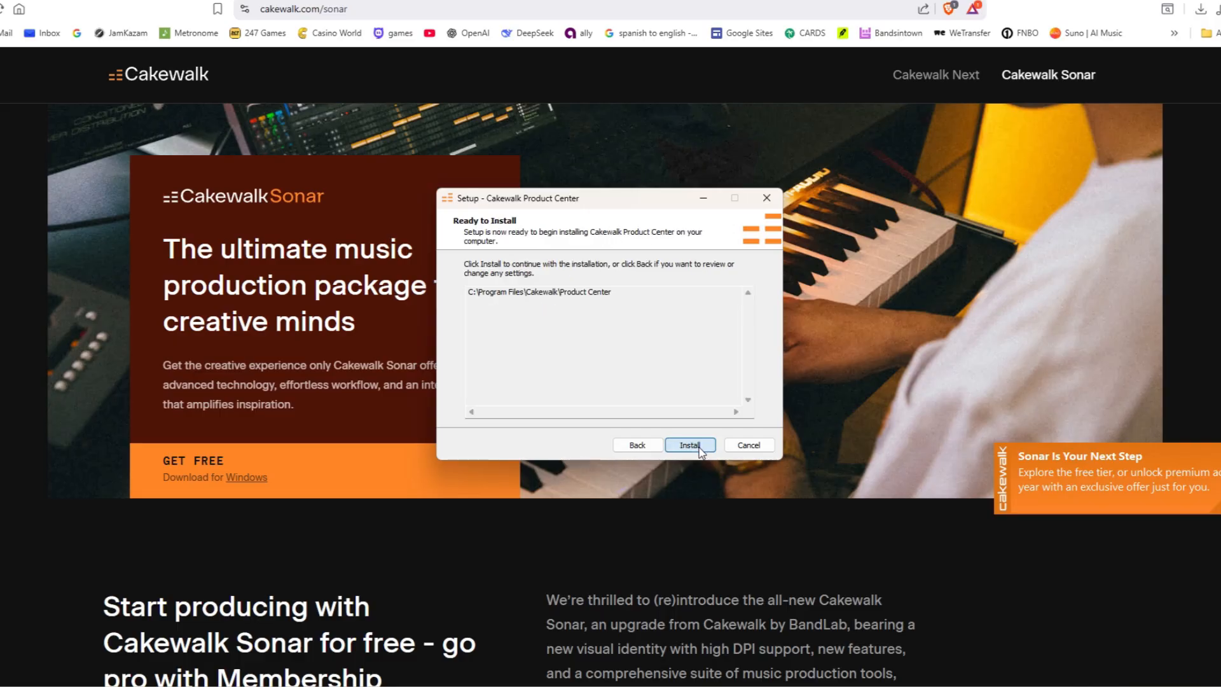
click(688, 445)
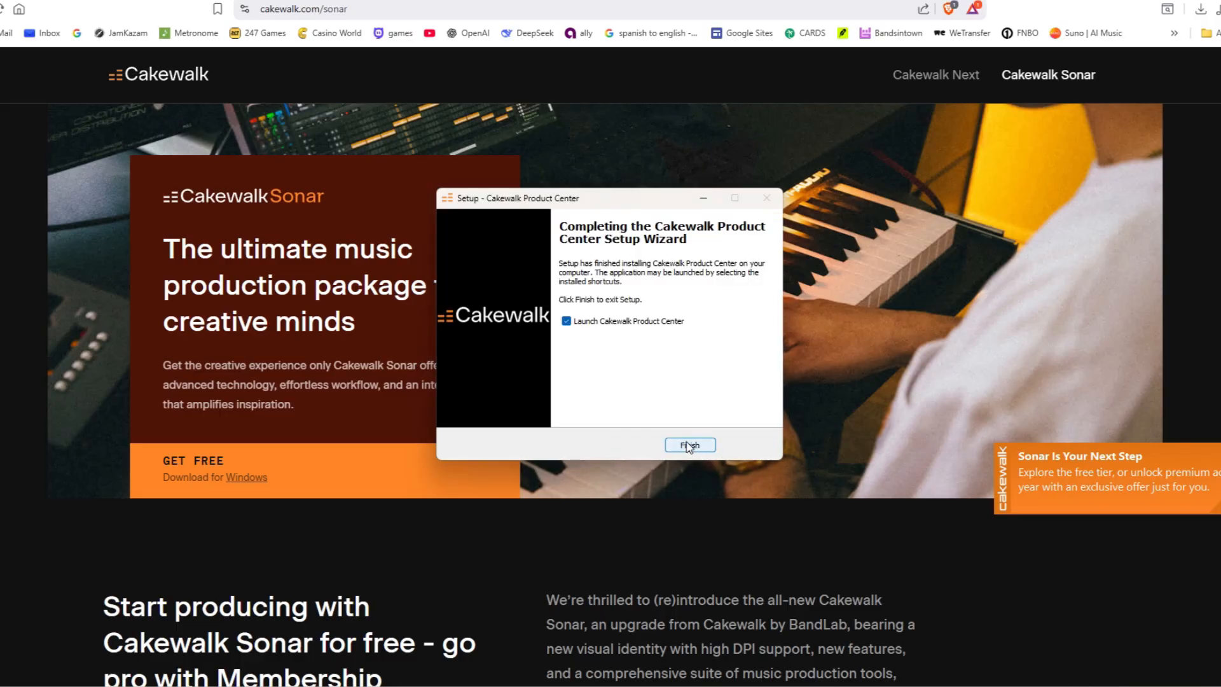
click(688, 444)
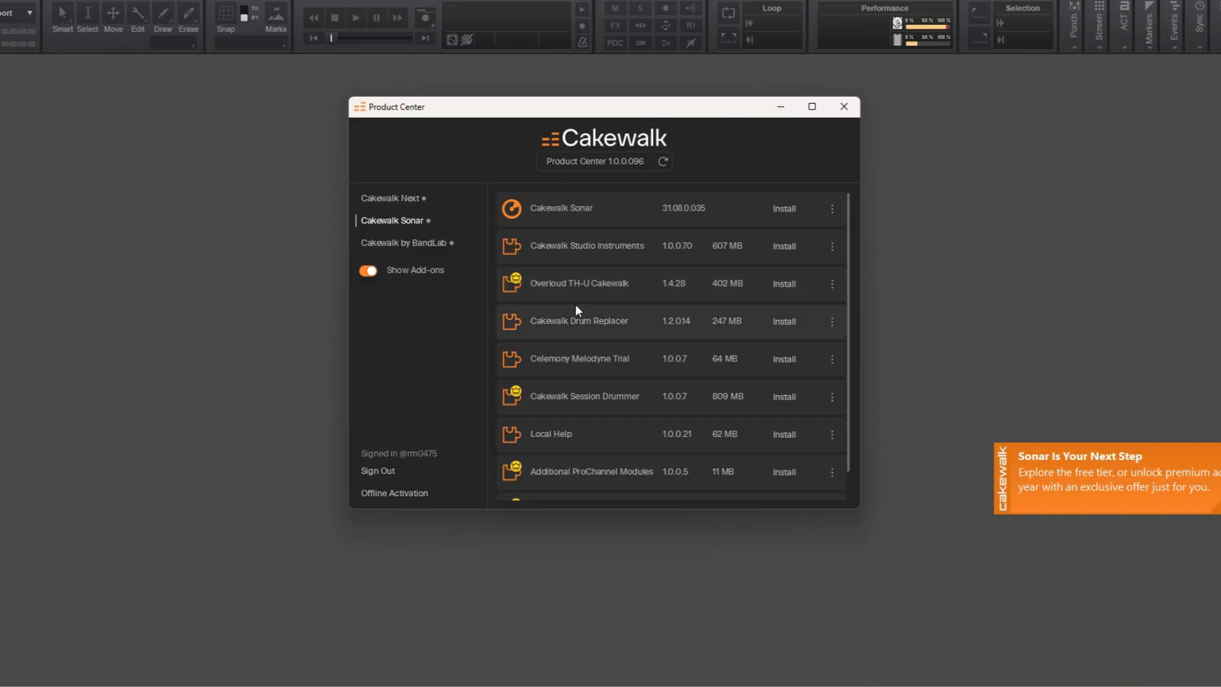
mouse_move(580, 297)
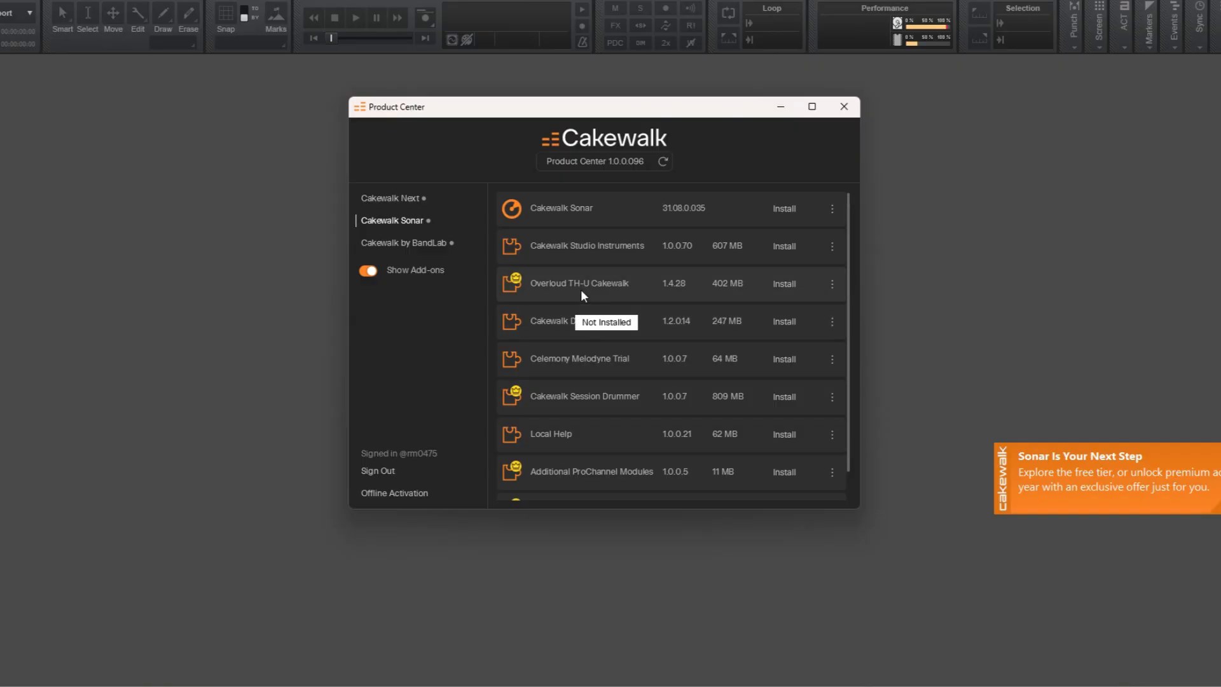
mouse_move(592, 211)
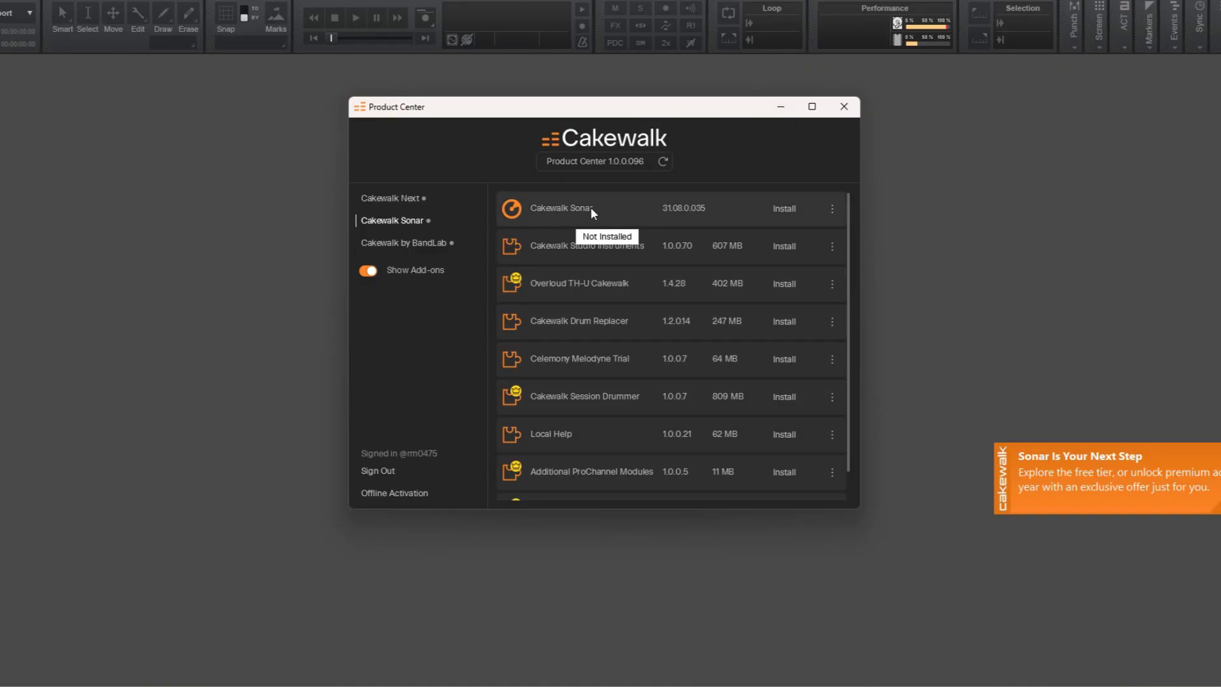
mouse_move(743, 211)
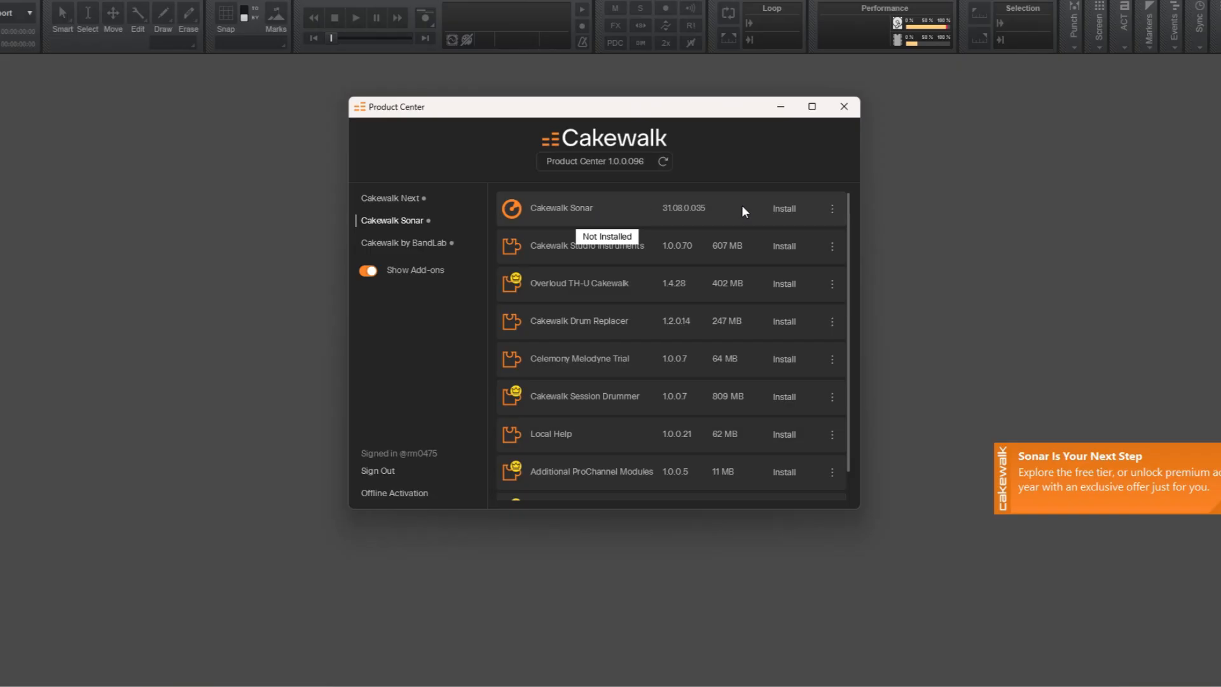
mouse_move(667, 304)
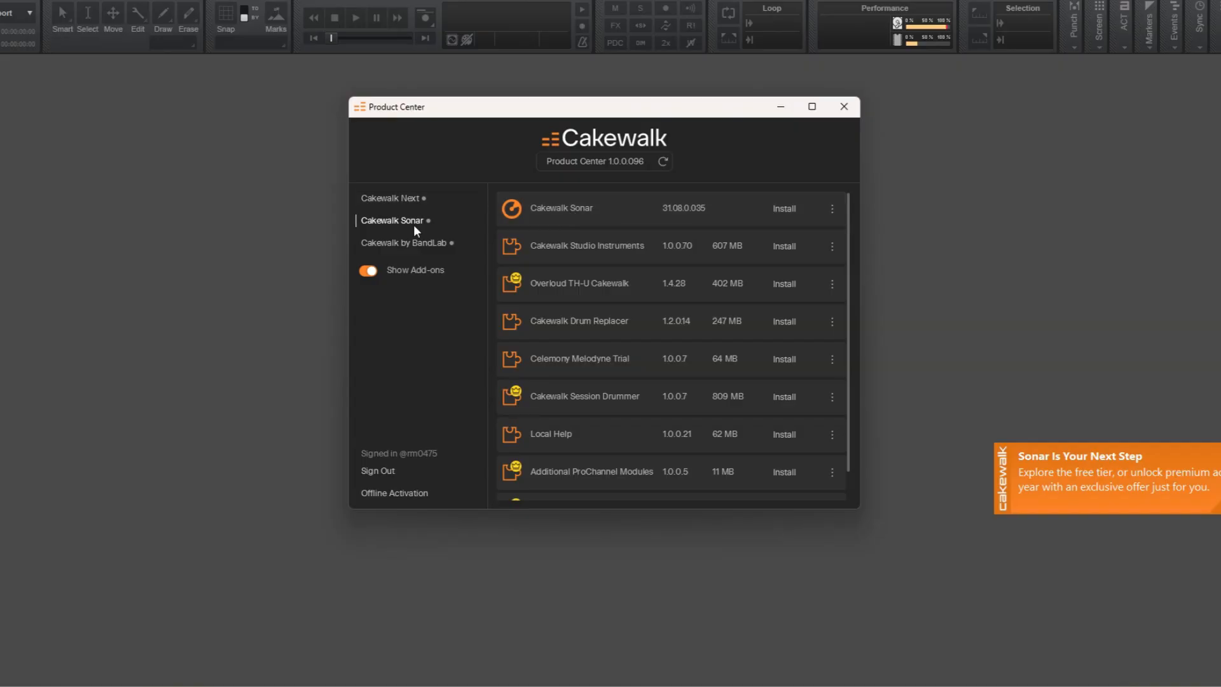
mouse_move(626, 211)
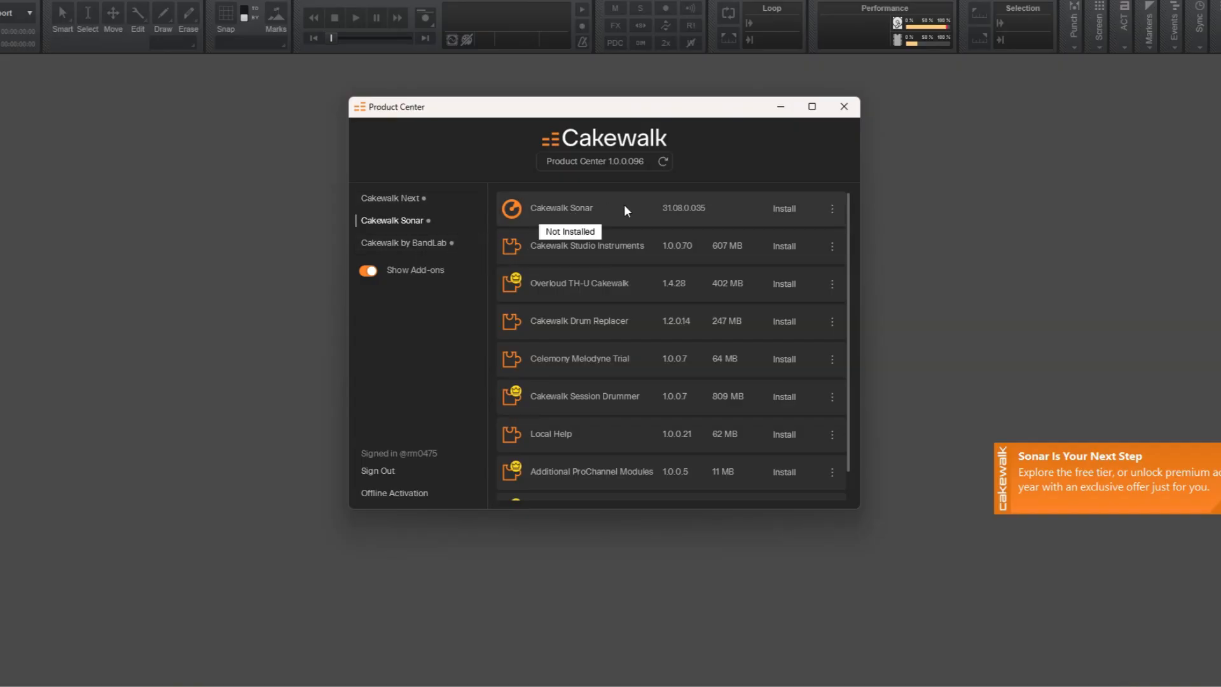
Choose 'Download And Install' from the Cakewalk Sonar row's ⋮ menu
click(832, 209)
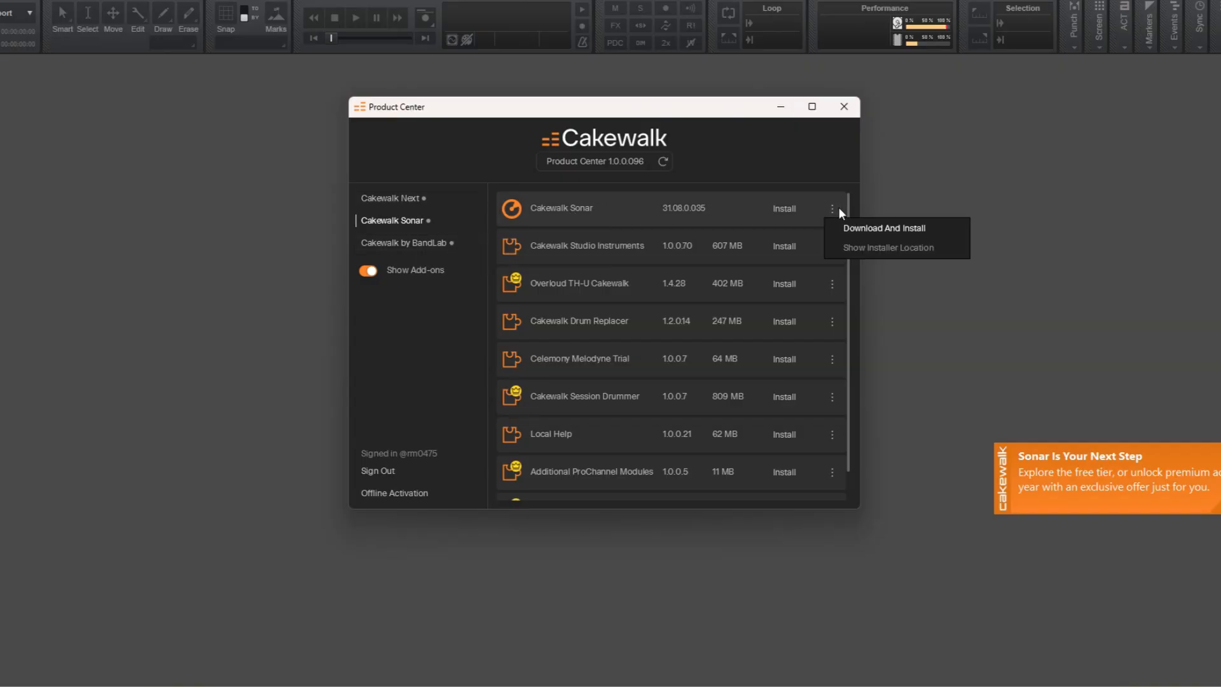
click(884, 228)
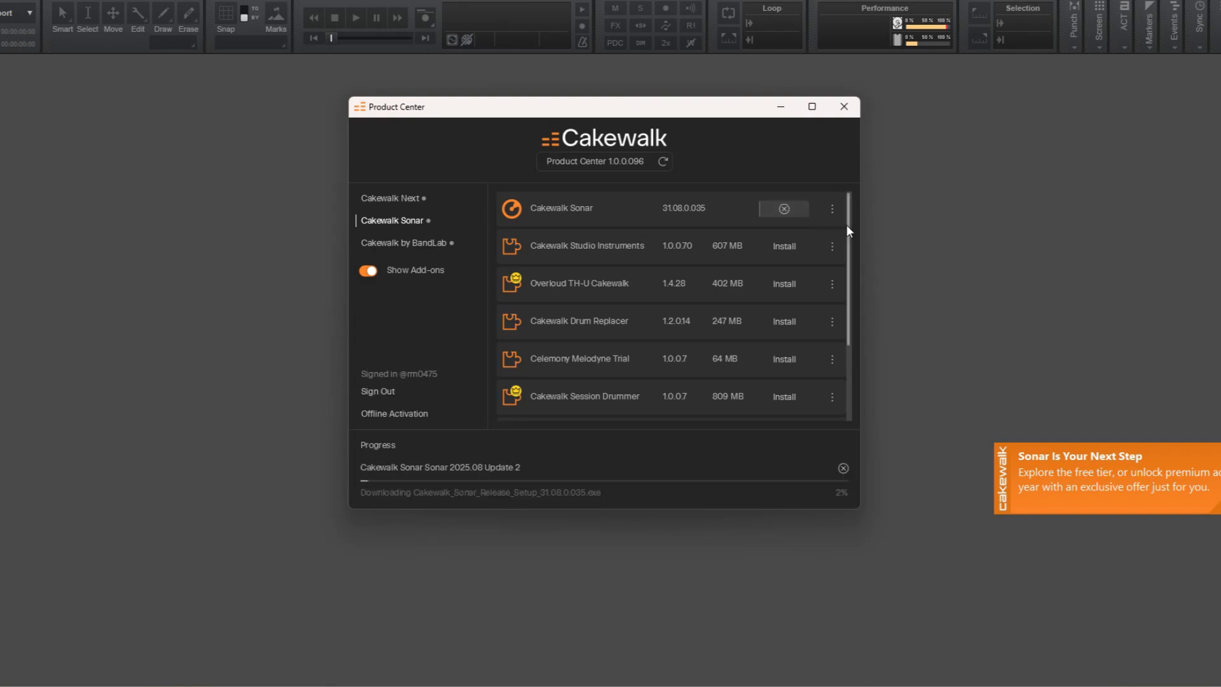
scroll(down, 3)
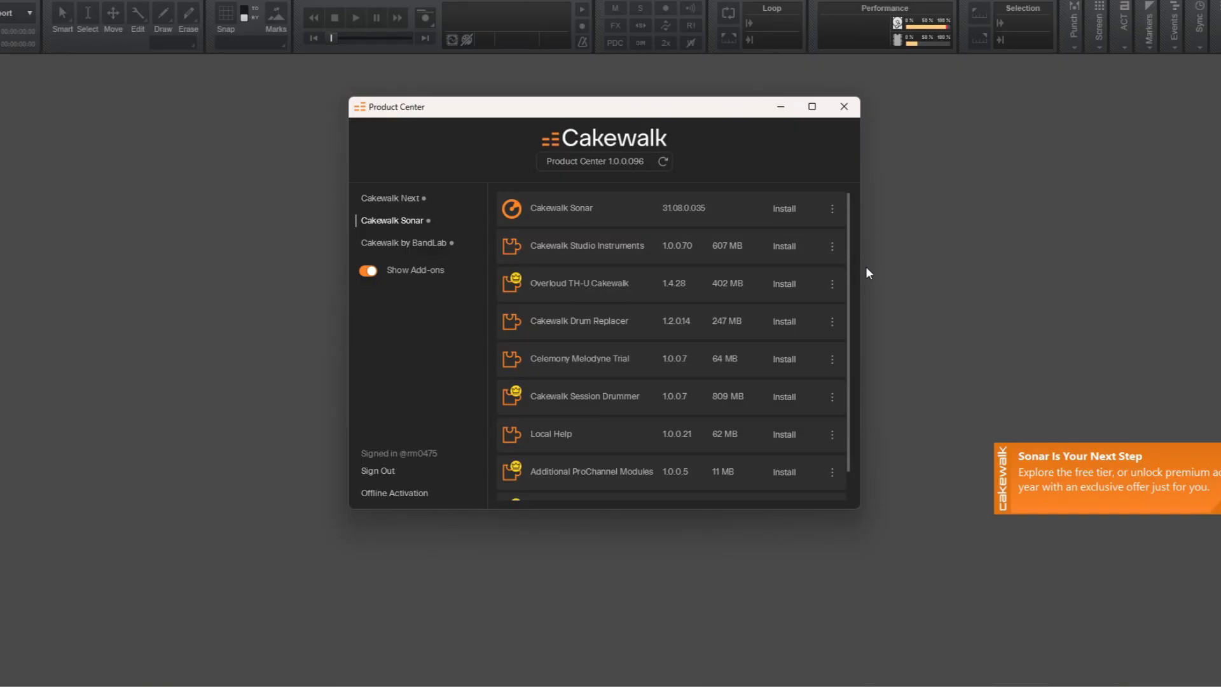
mouse_move(905, 292)
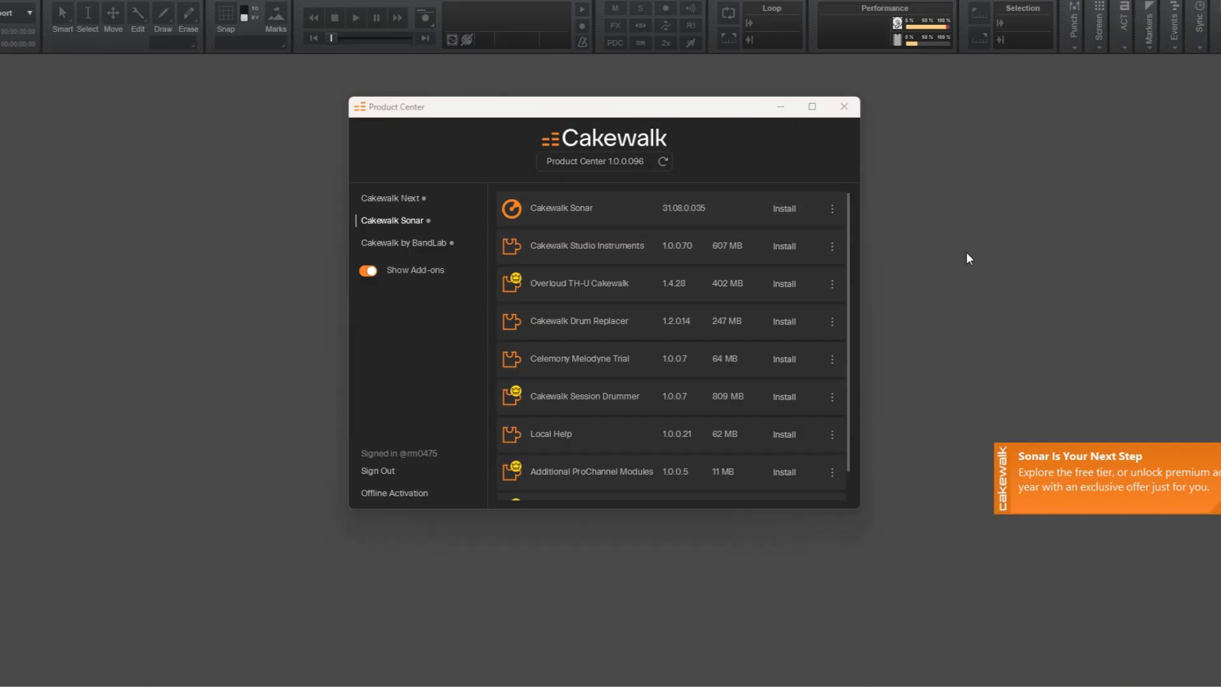
Allow Sonar setup, confirm English, and retry after closing Cakewalk by BandLab
click(783, 208)
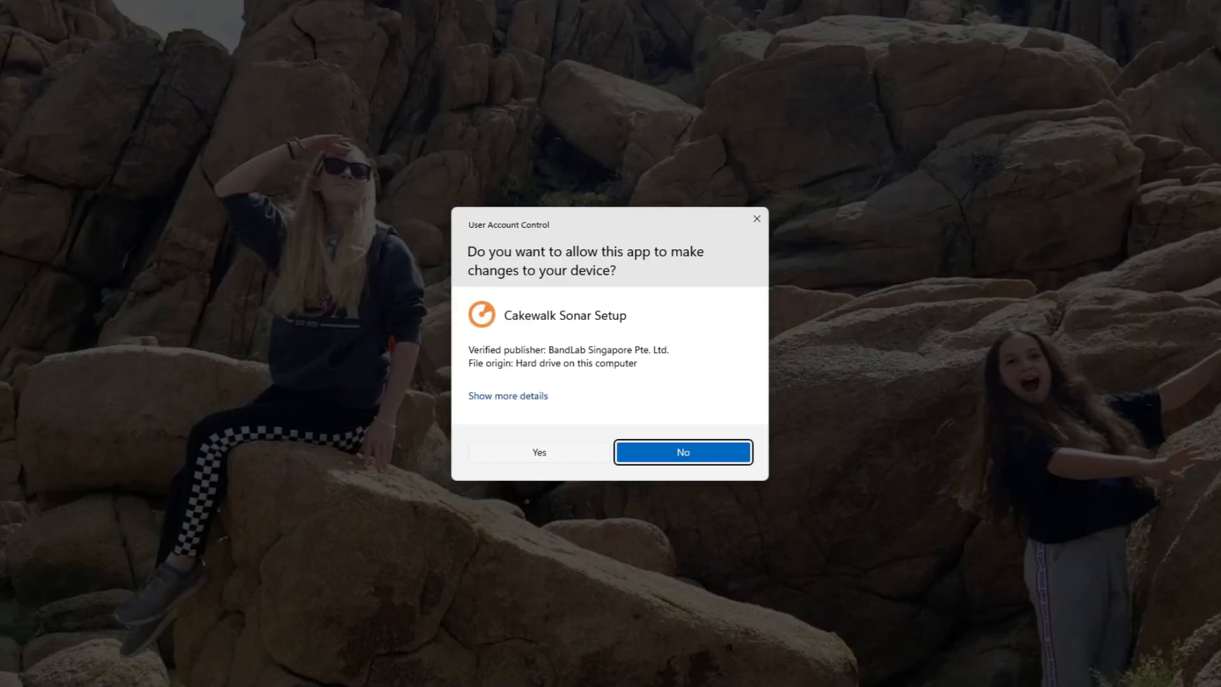
click(538, 451)
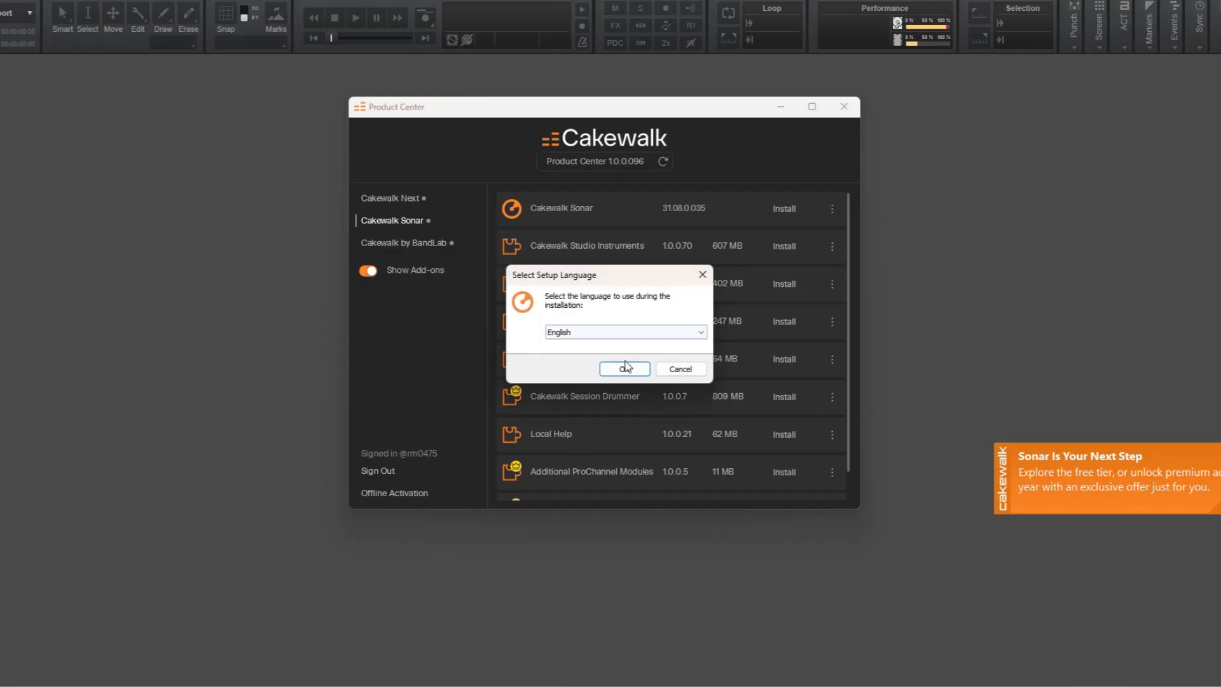
click(624, 368)
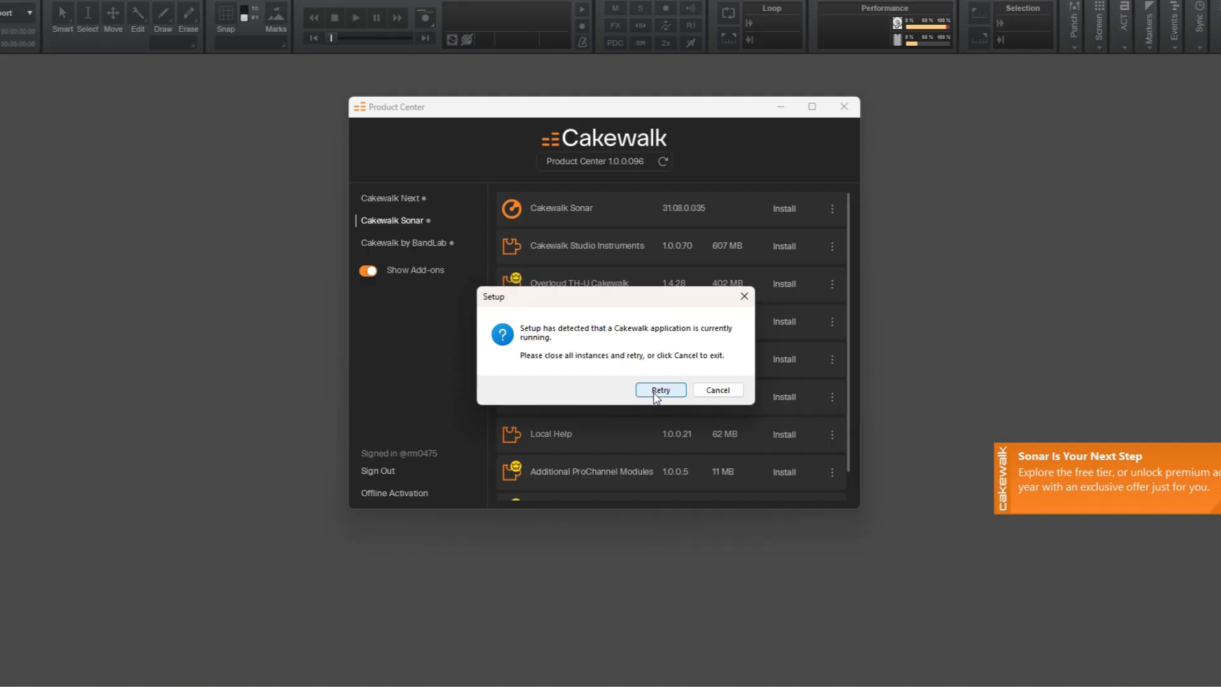
click(659, 389)
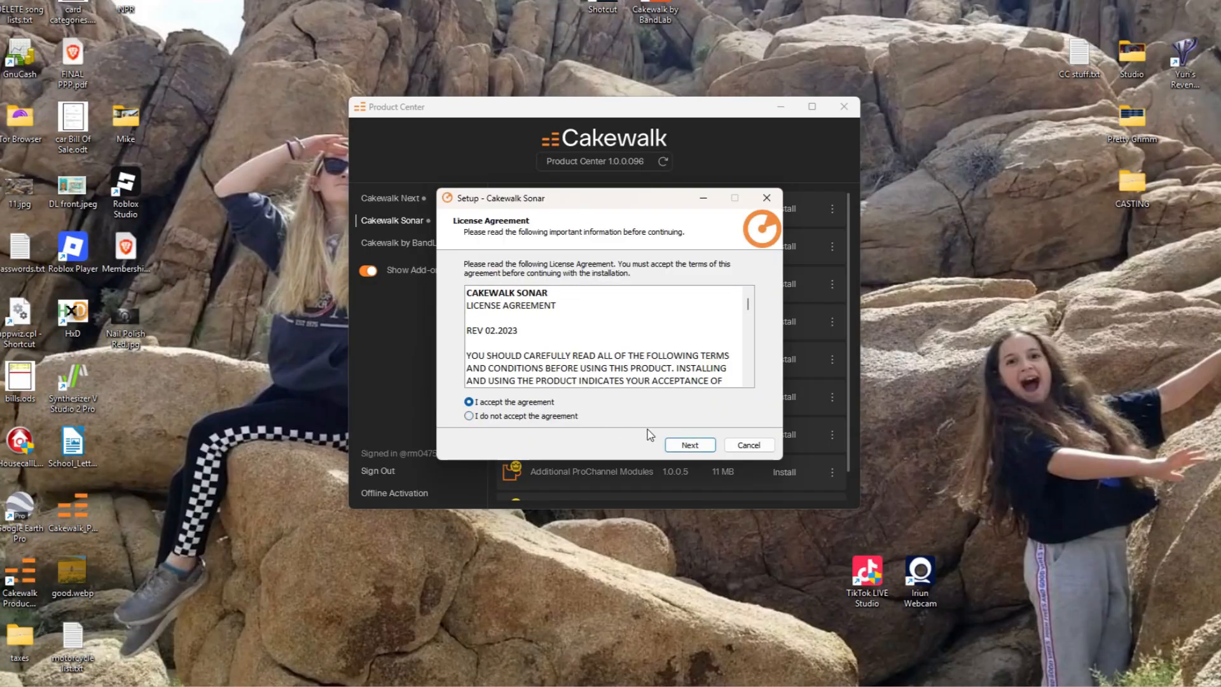
Accept the license and choose a custom install with default Sonar and VST folders
click(689, 445)
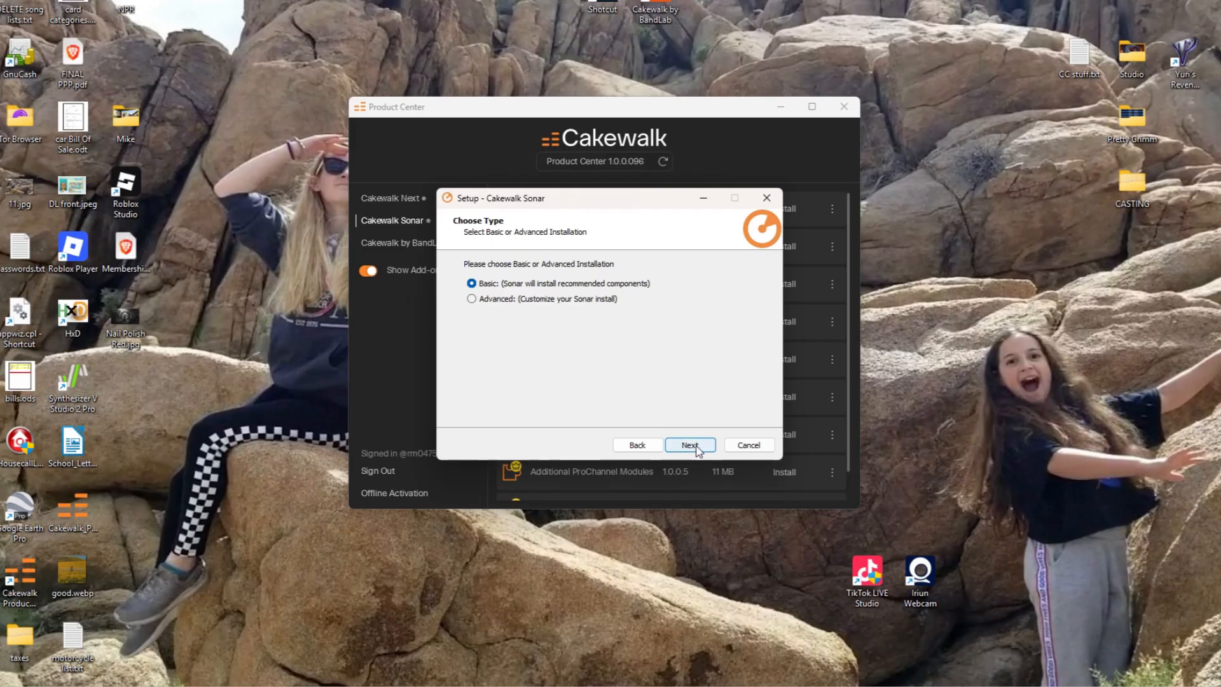
click(471, 299)
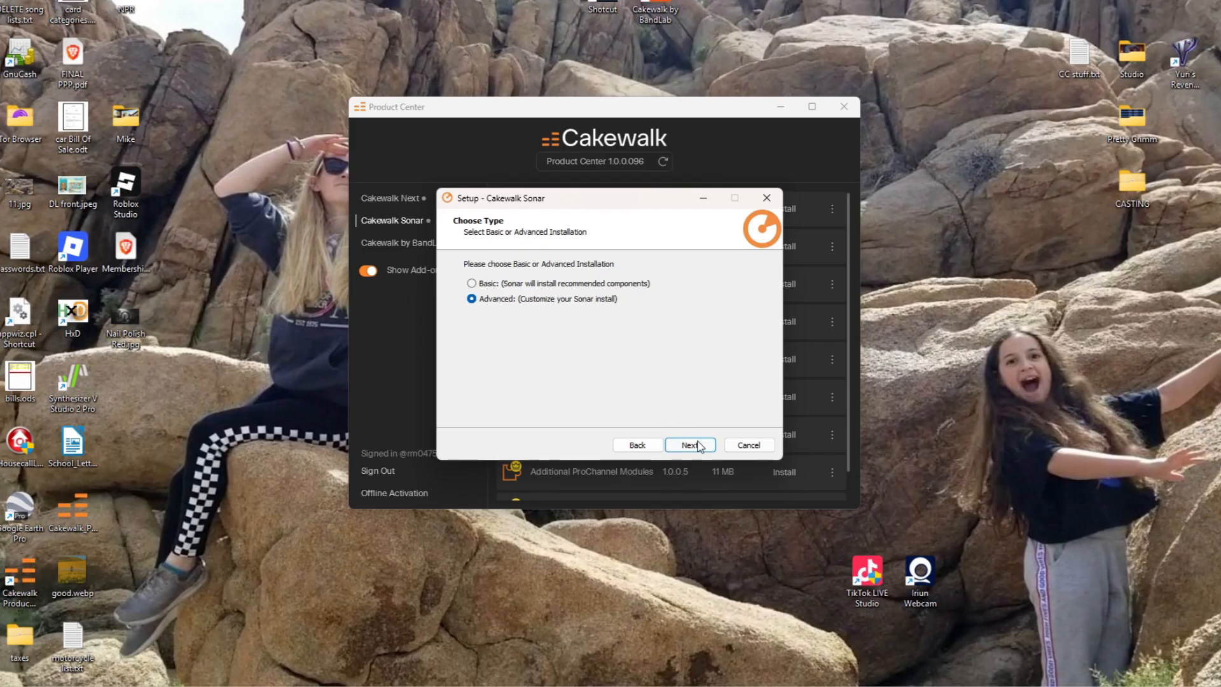
click(688, 444)
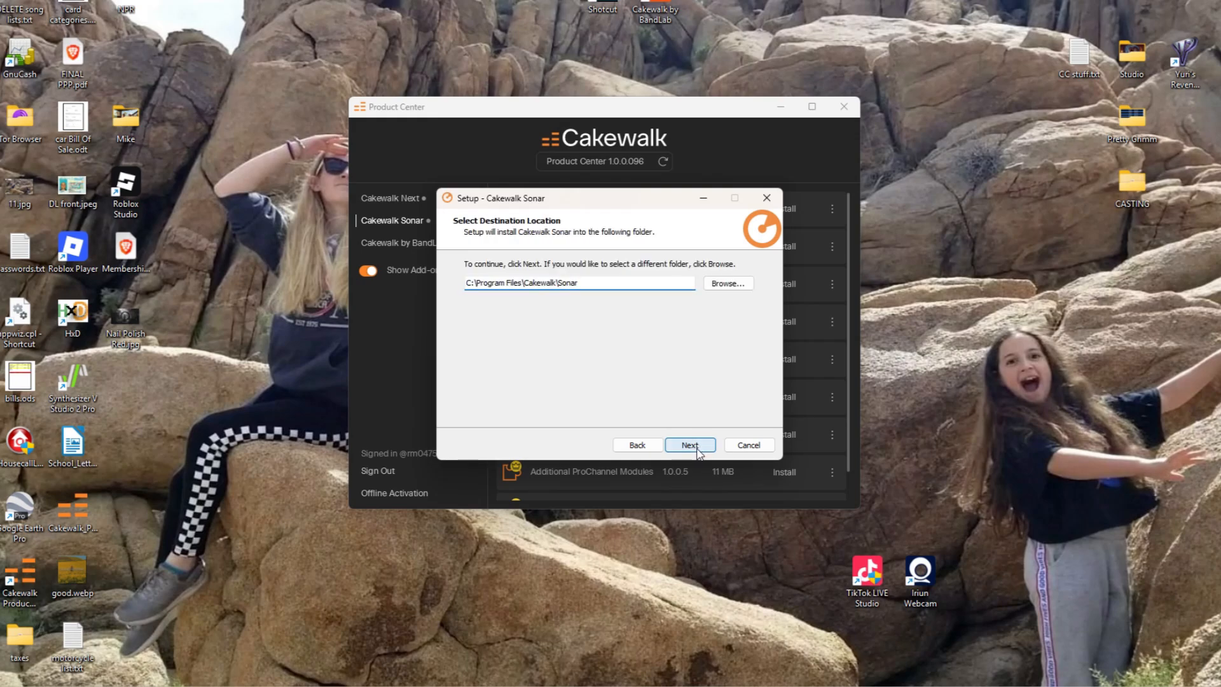
click(688, 444)
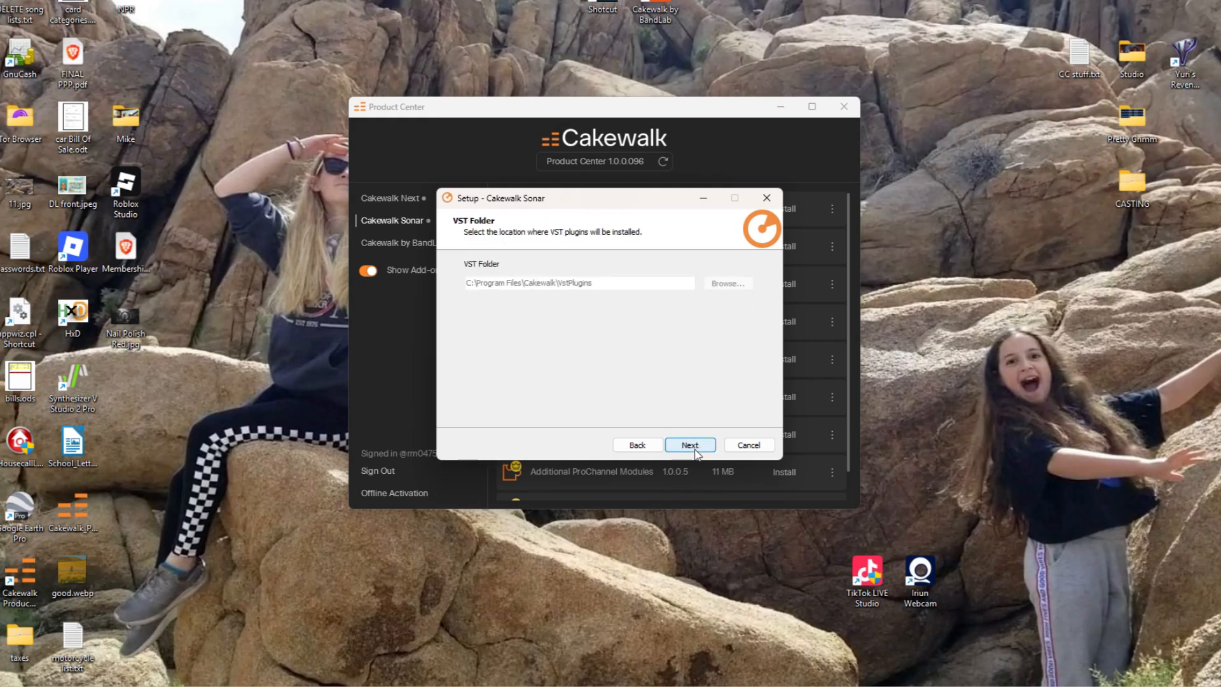
click(688, 444)
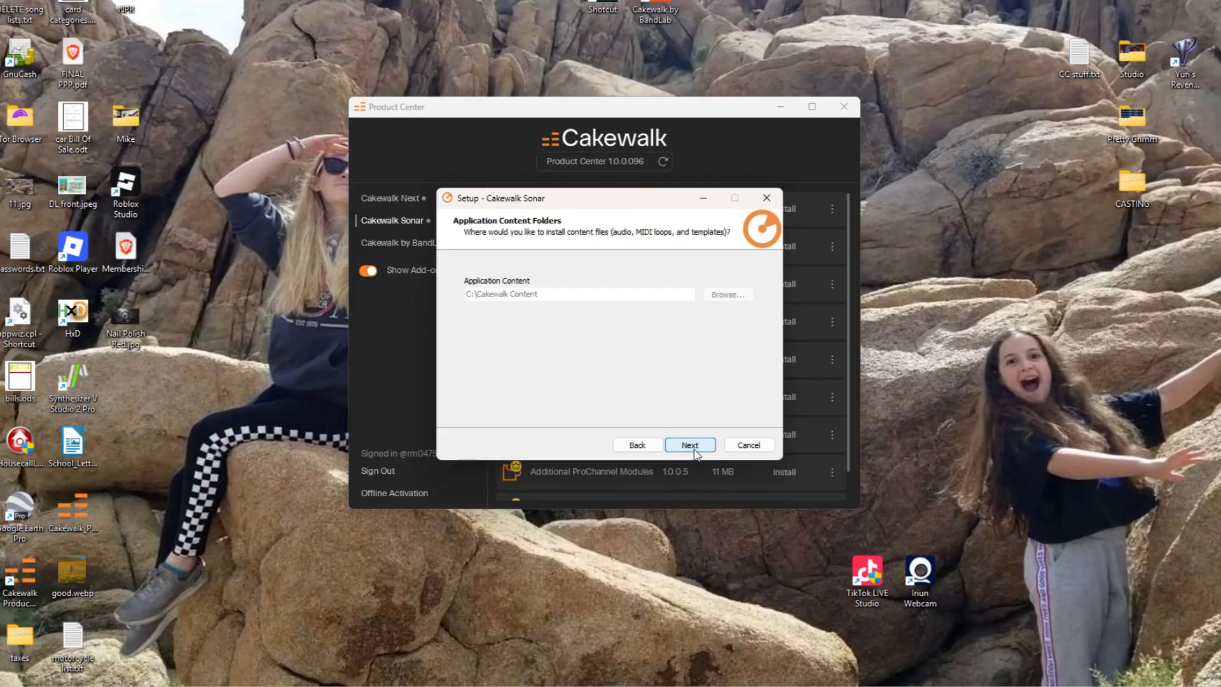
Keep the default content folder, all file associations and desktop icon, then install
click(690, 444)
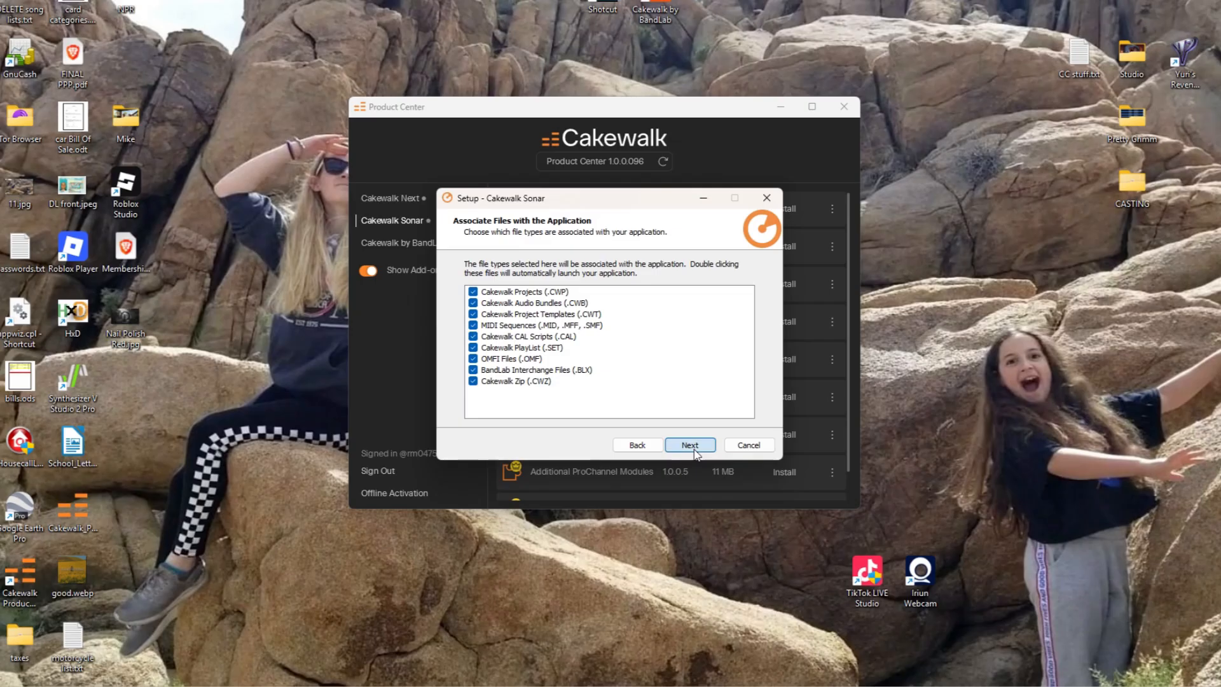
click(688, 445)
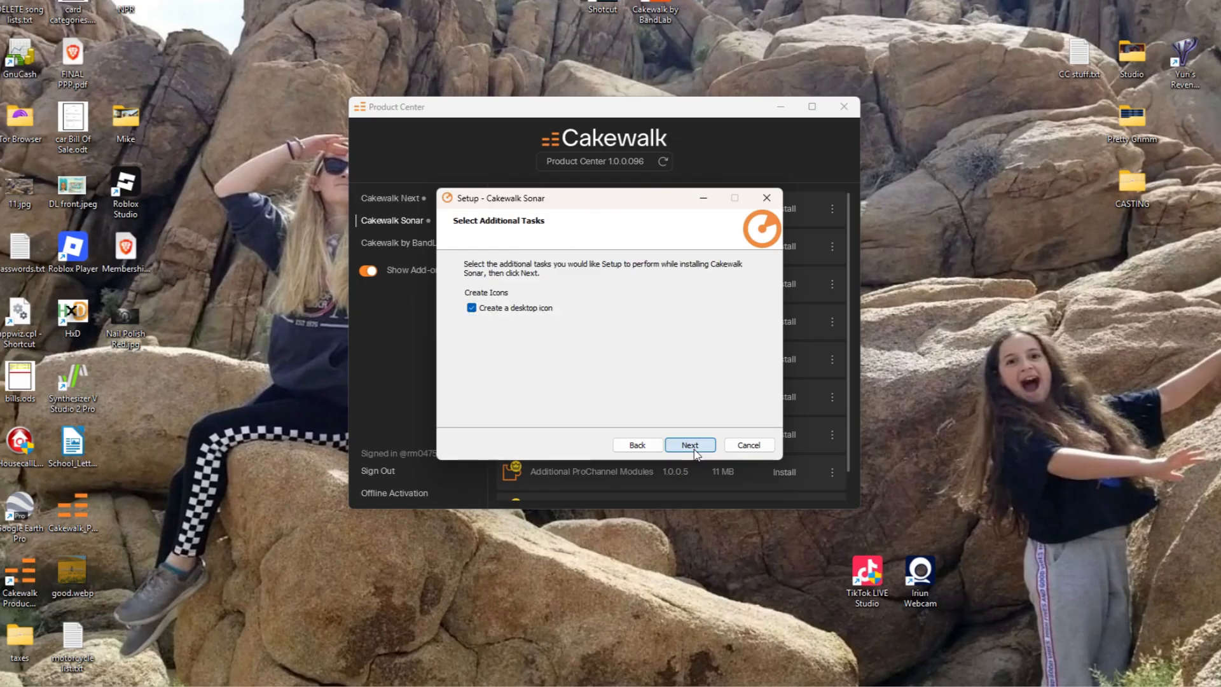
click(690, 444)
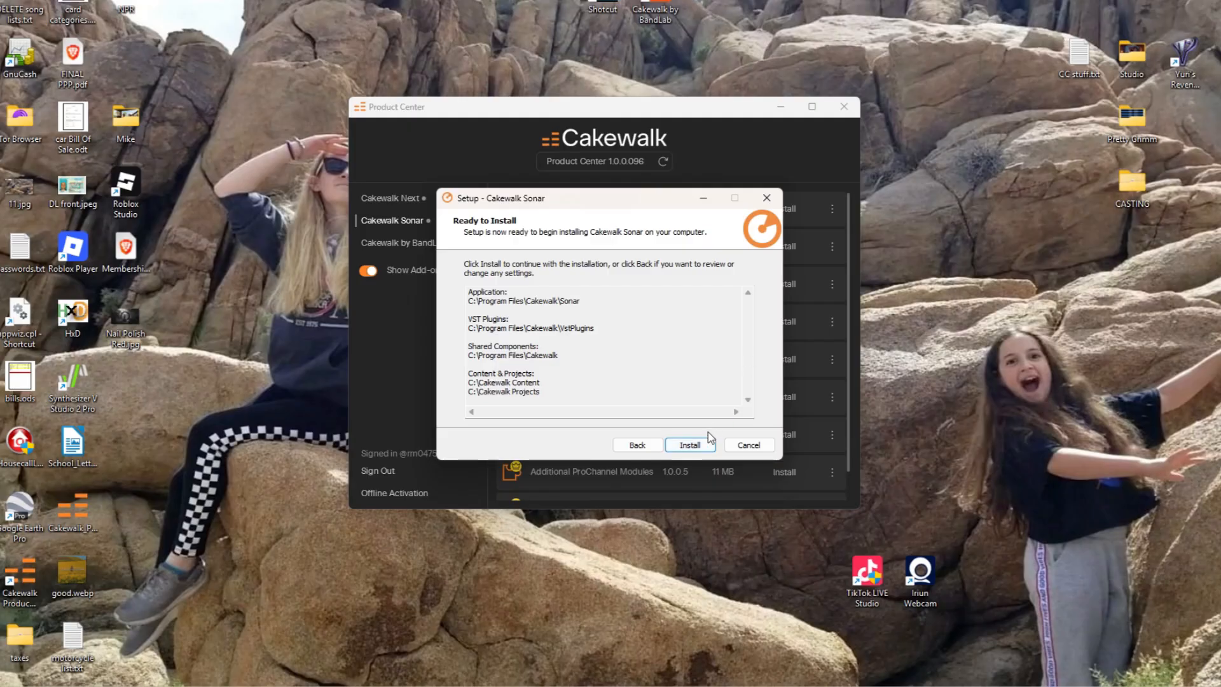
click(689, 444)
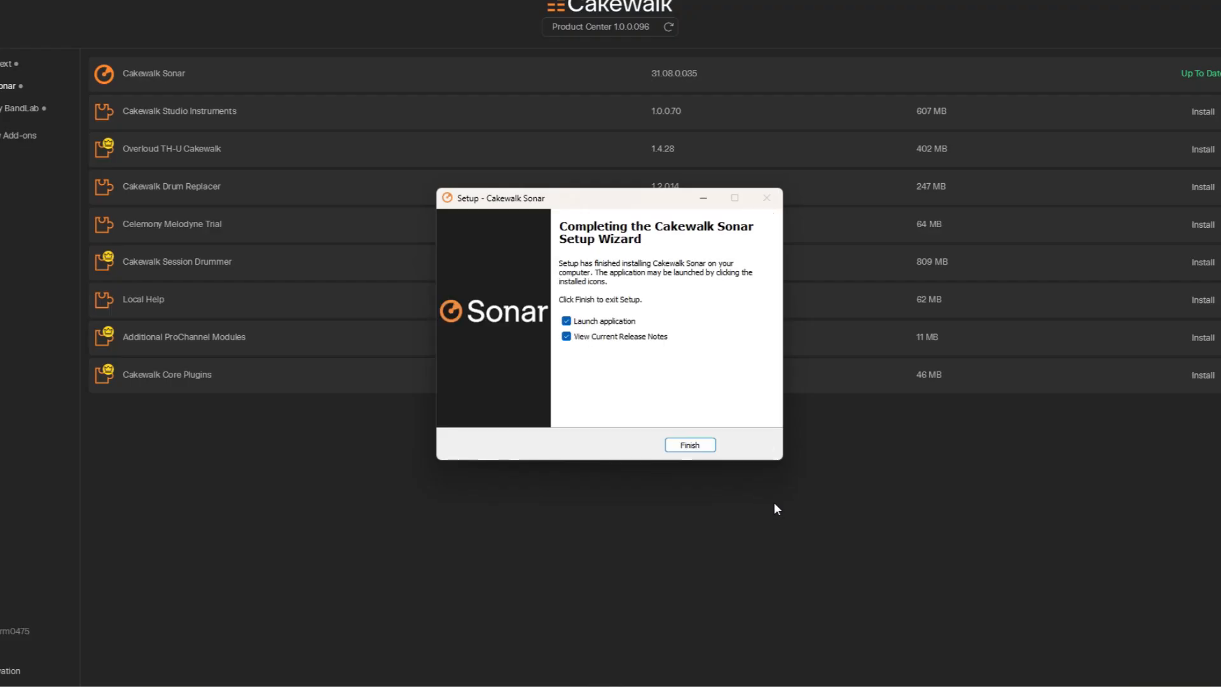
Finish Sonar setup with release notes unchecked and Launch application left checked
click(566, 336)
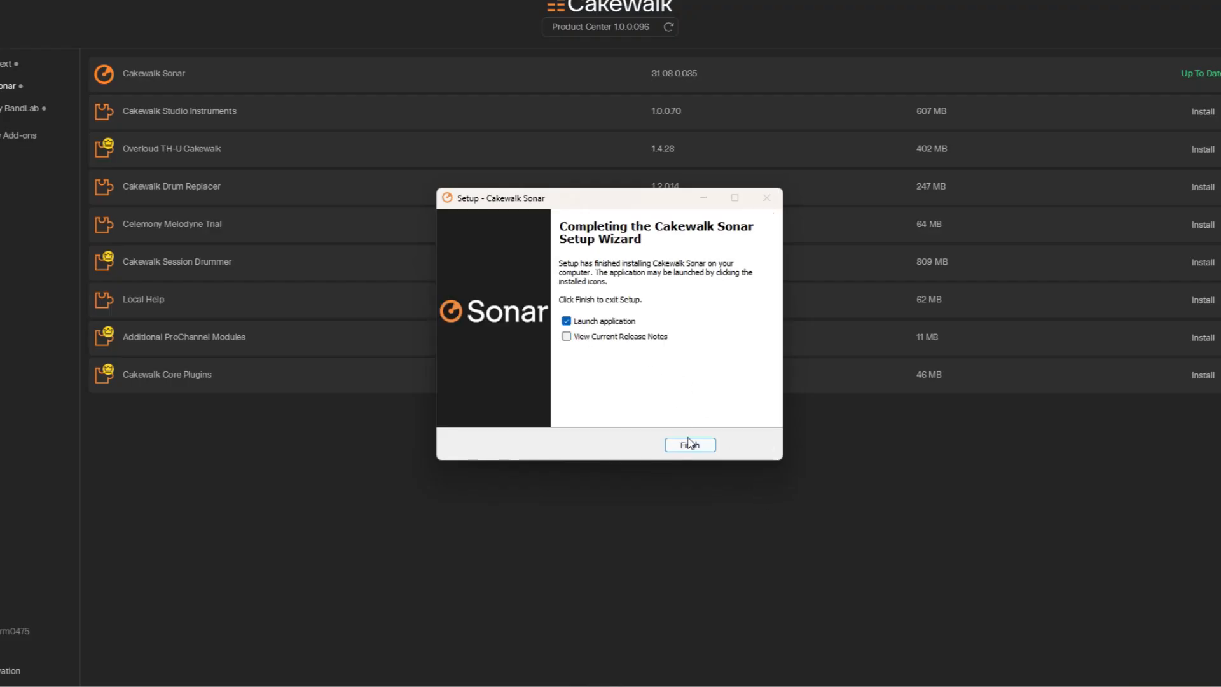
click(688, 444)
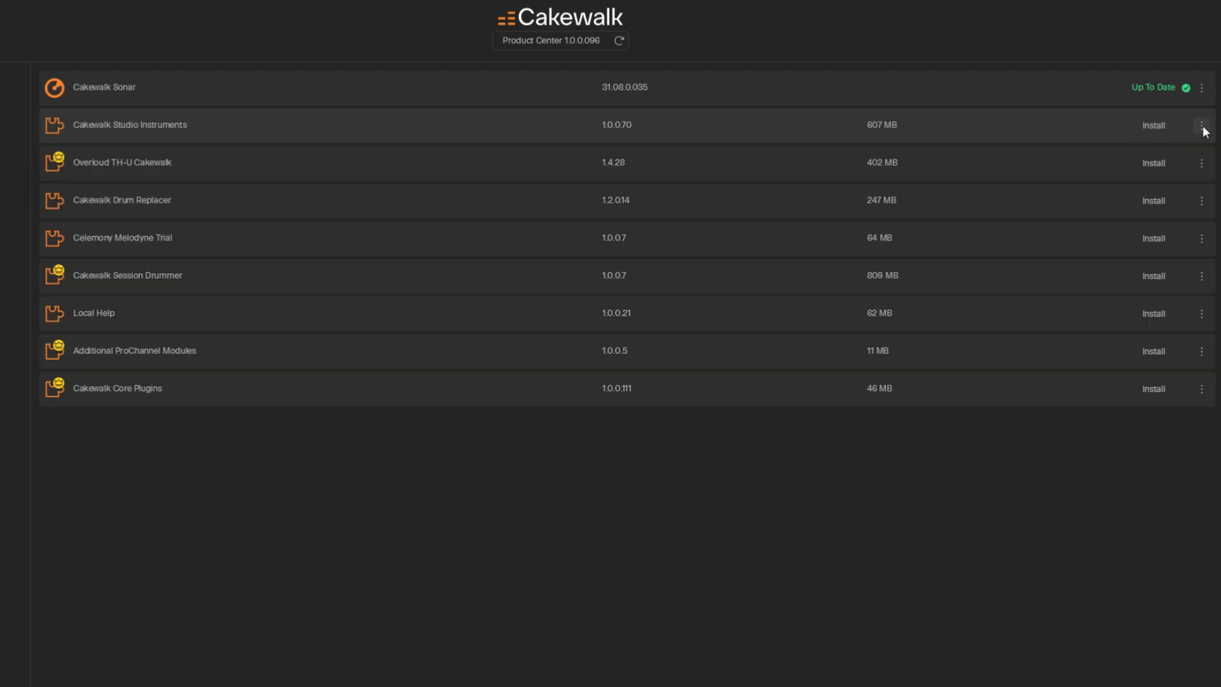
Download Cakewalk Studio Instruments and run its installer with English as the language
click(1201, 125)
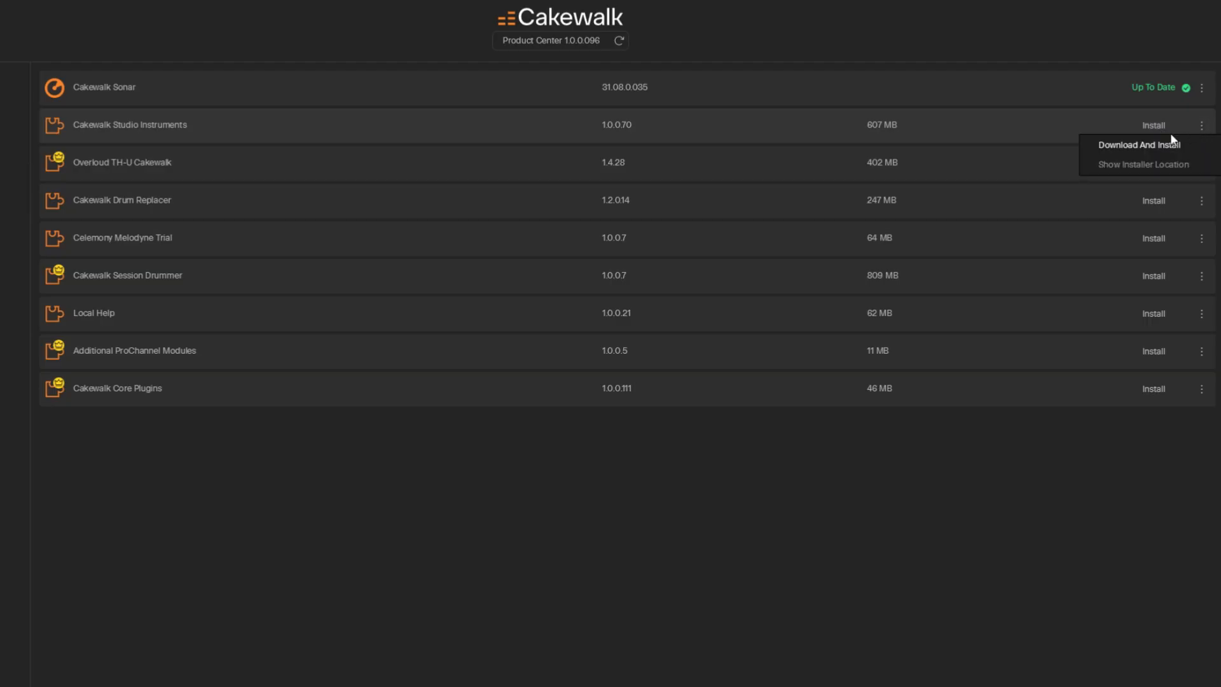
click(1141, 145)
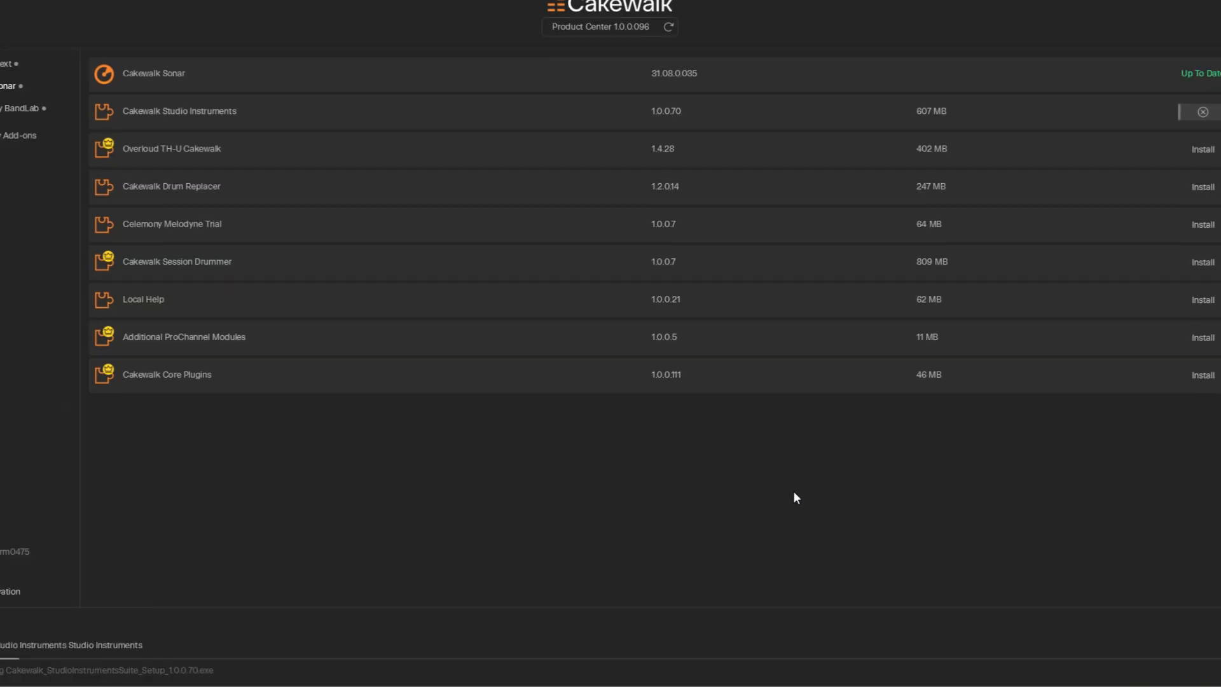
mouse_move(698, 359)
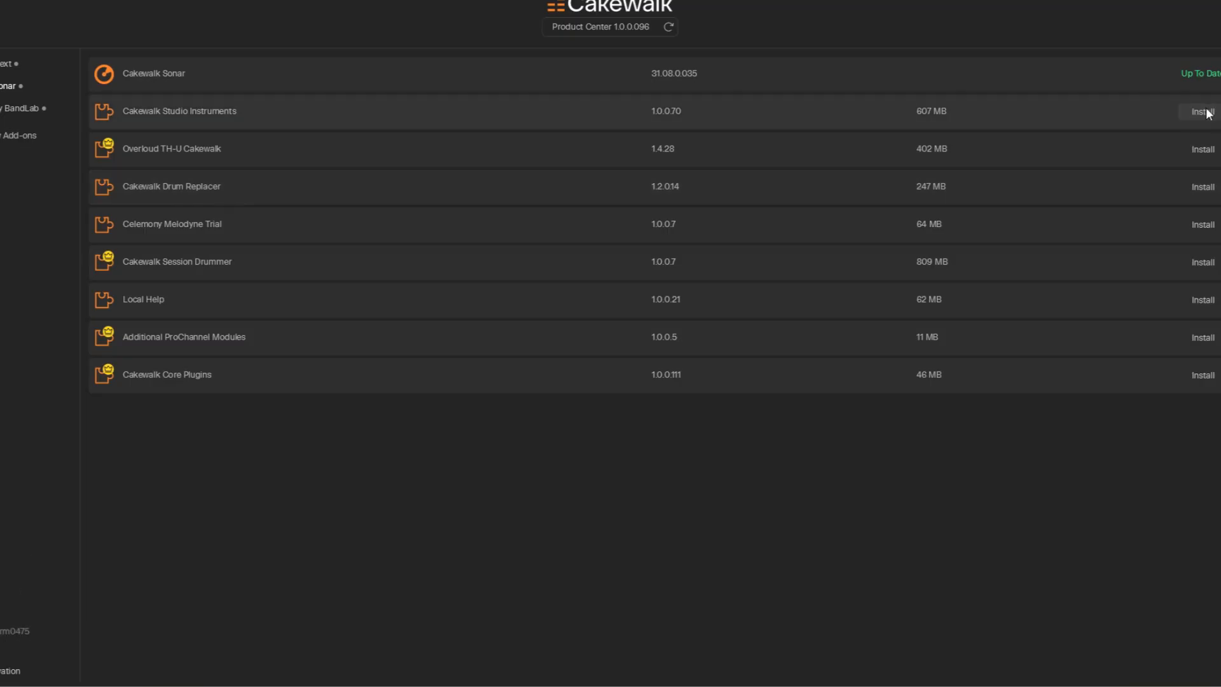
click(1201, 111)
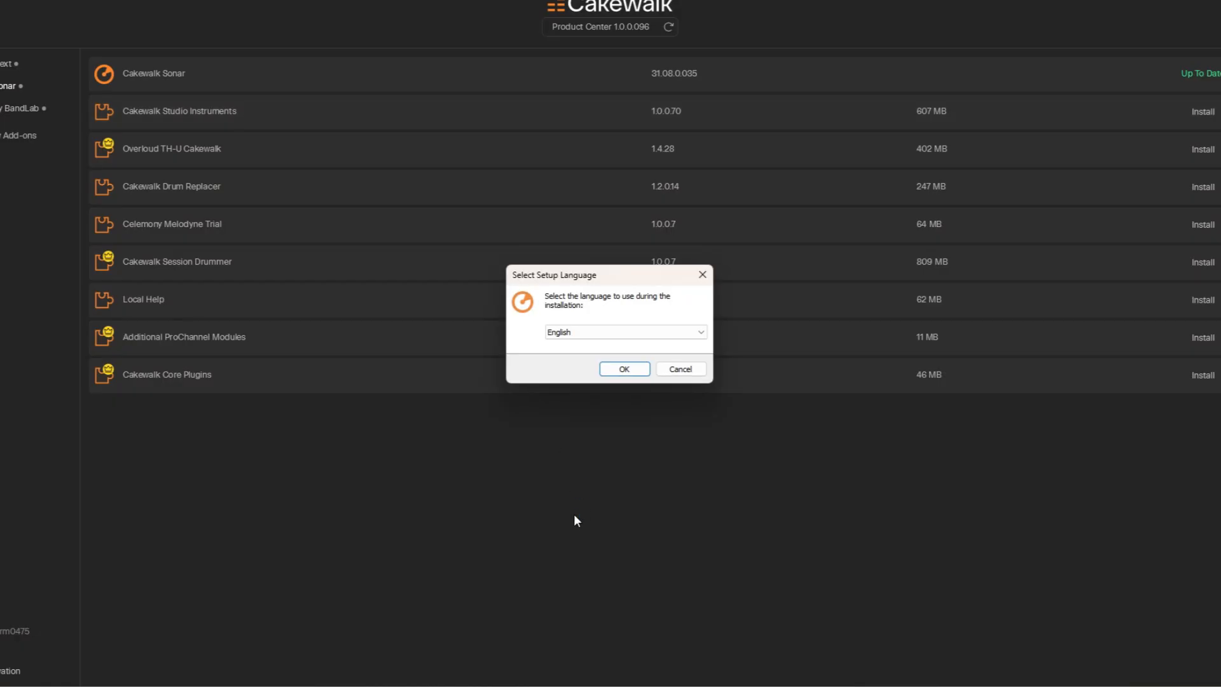
click(624, 368)
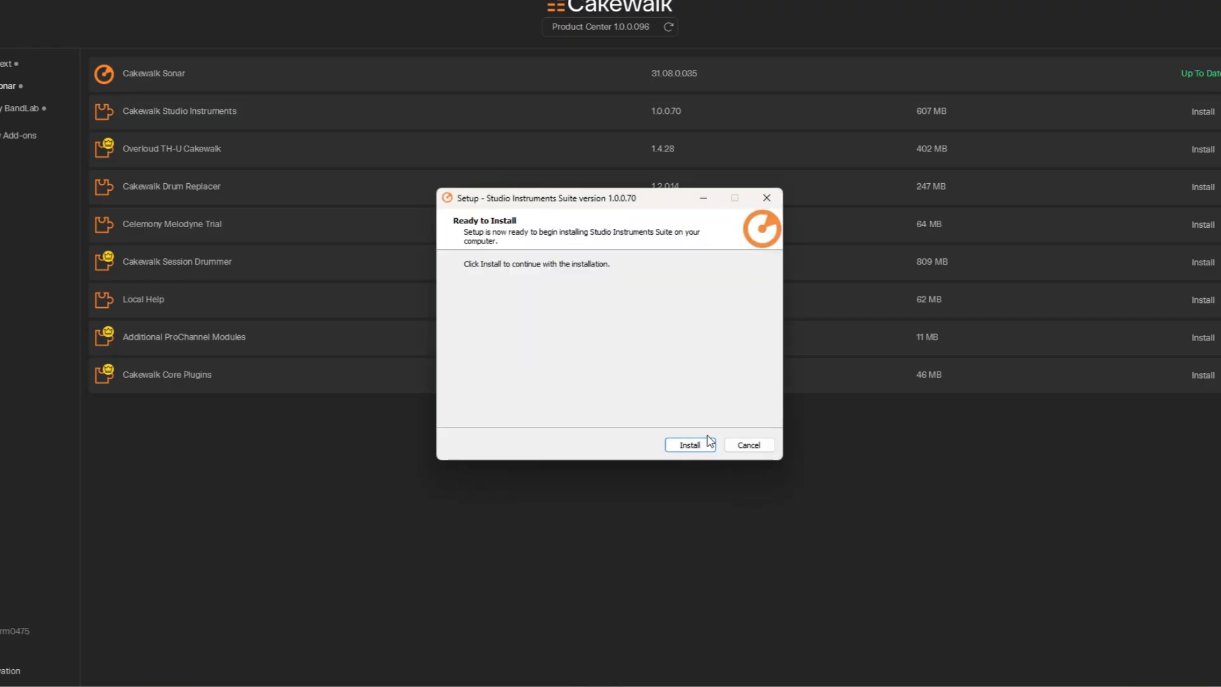
click(688, 444)
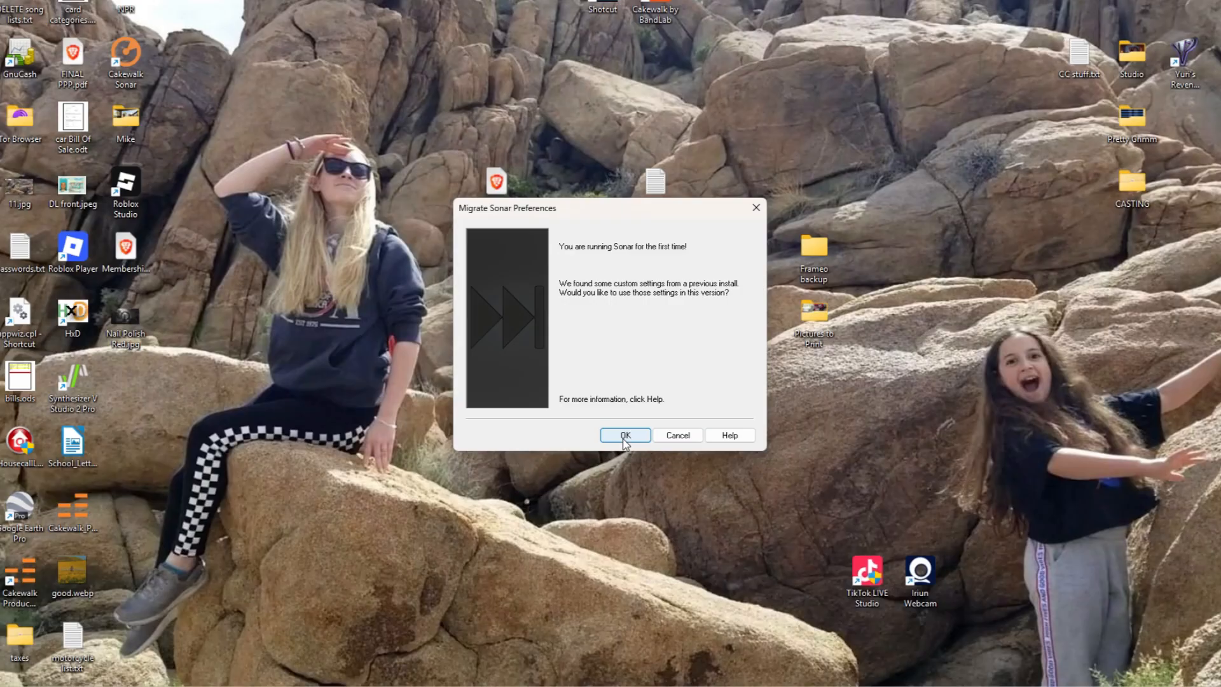
Migrate and retain the previous Cakewalk preferences and acknowledge the audio data notice
click(625, 435)
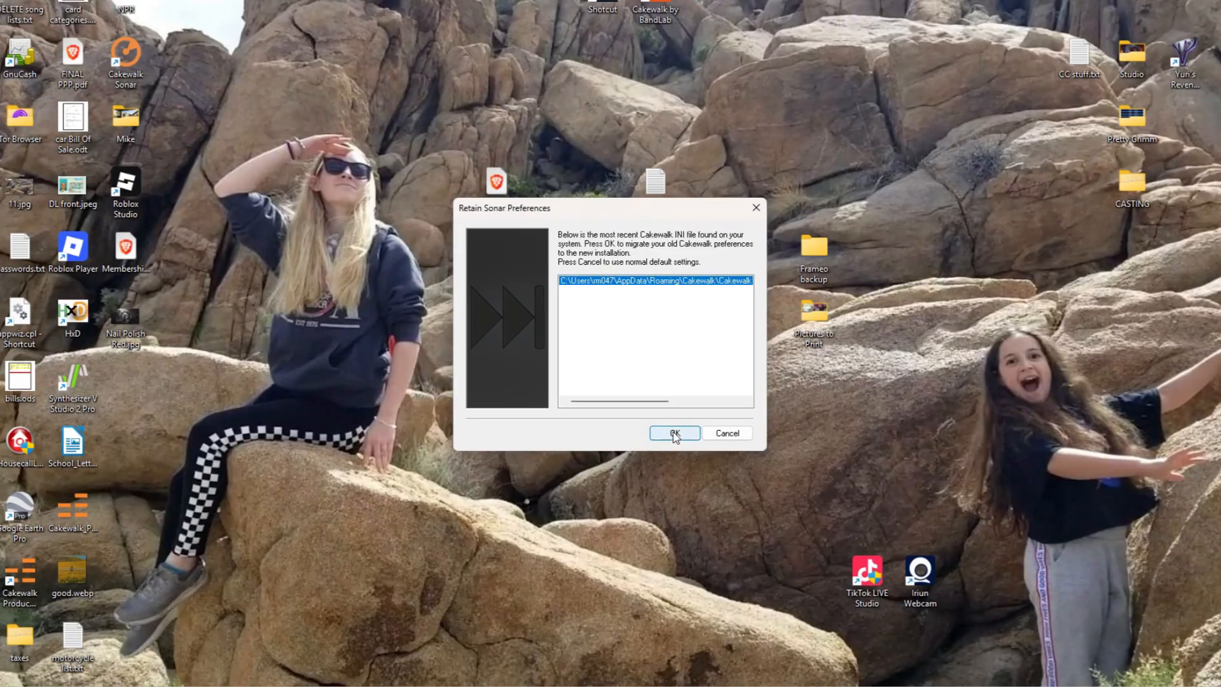
click(673, 433)
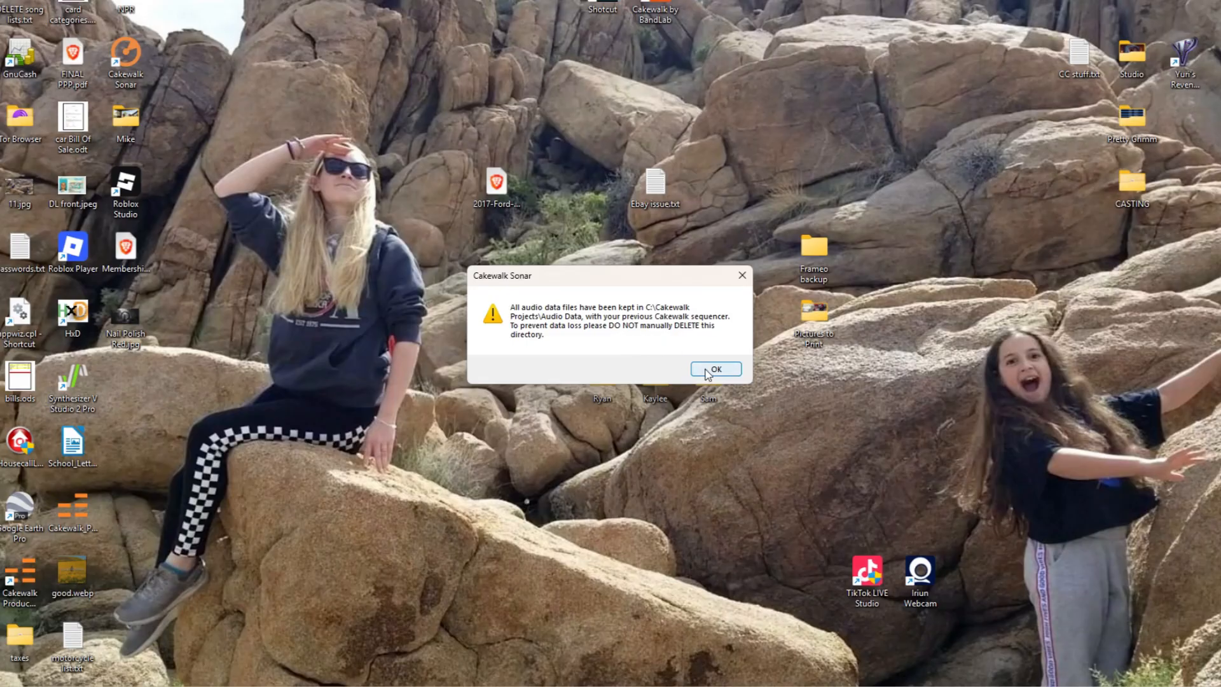
click(714, 369)
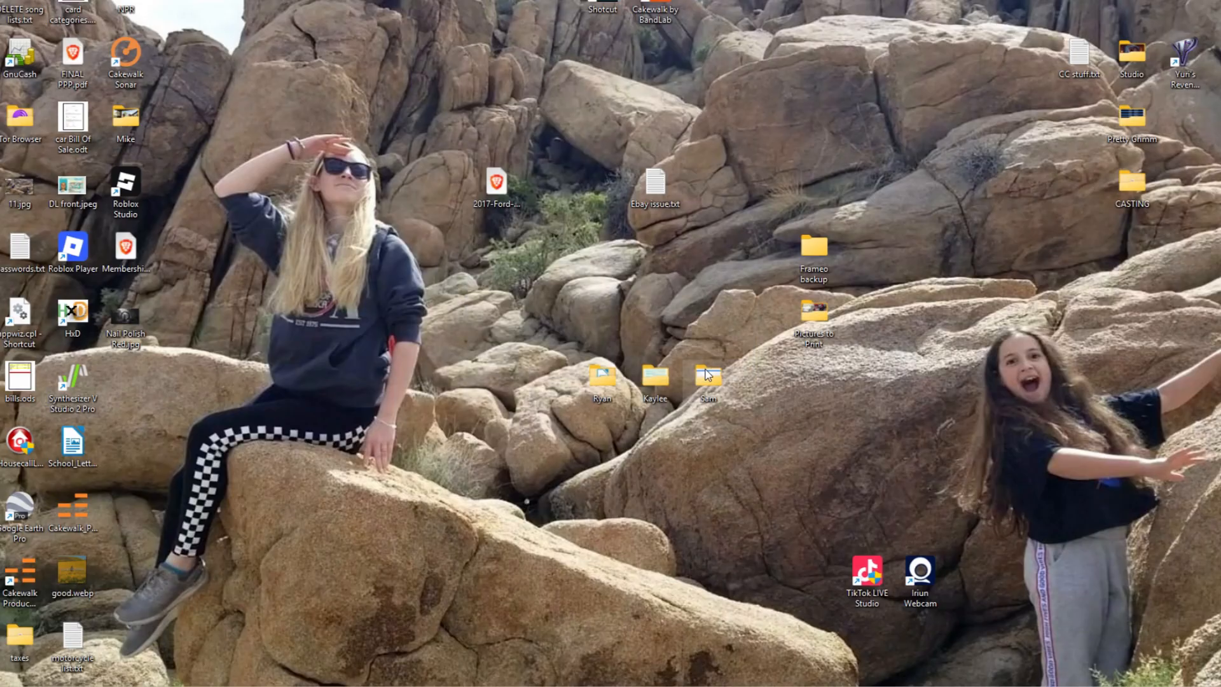
double_click(125, 60)
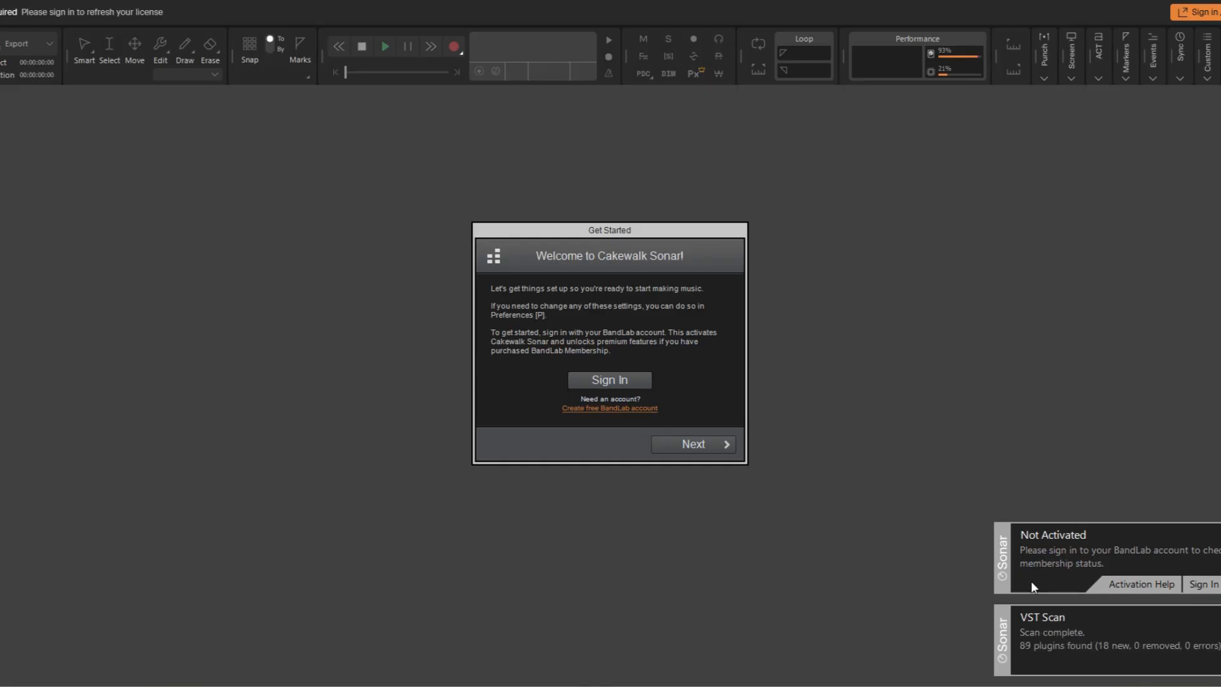
Sign in with Google, keep the Realtek microphone and speakers, disable analytics, and finish
click(609, 380)
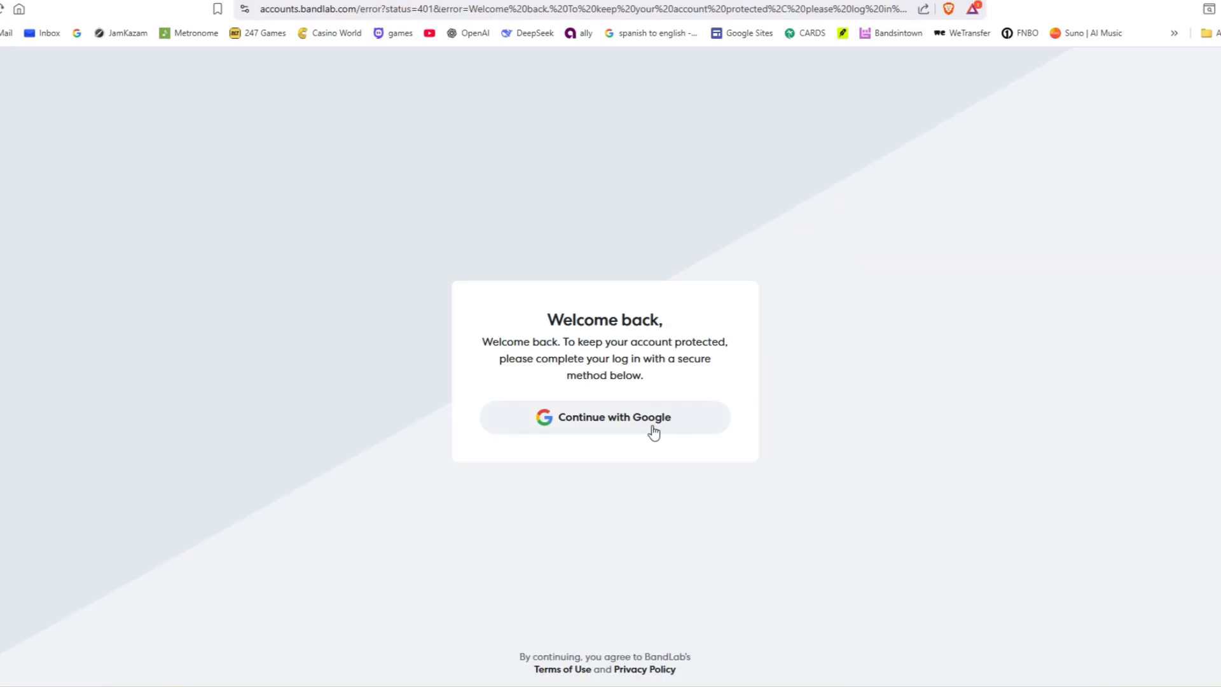
click(603, 417)
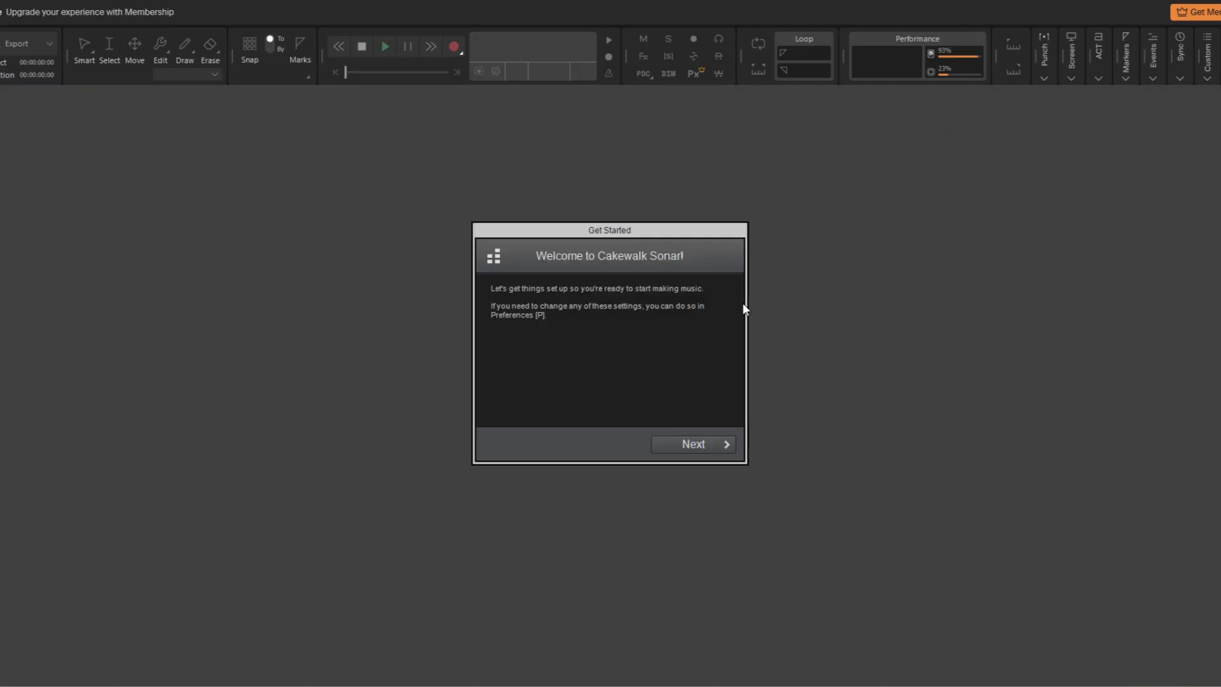
mouse_move(584, 312)
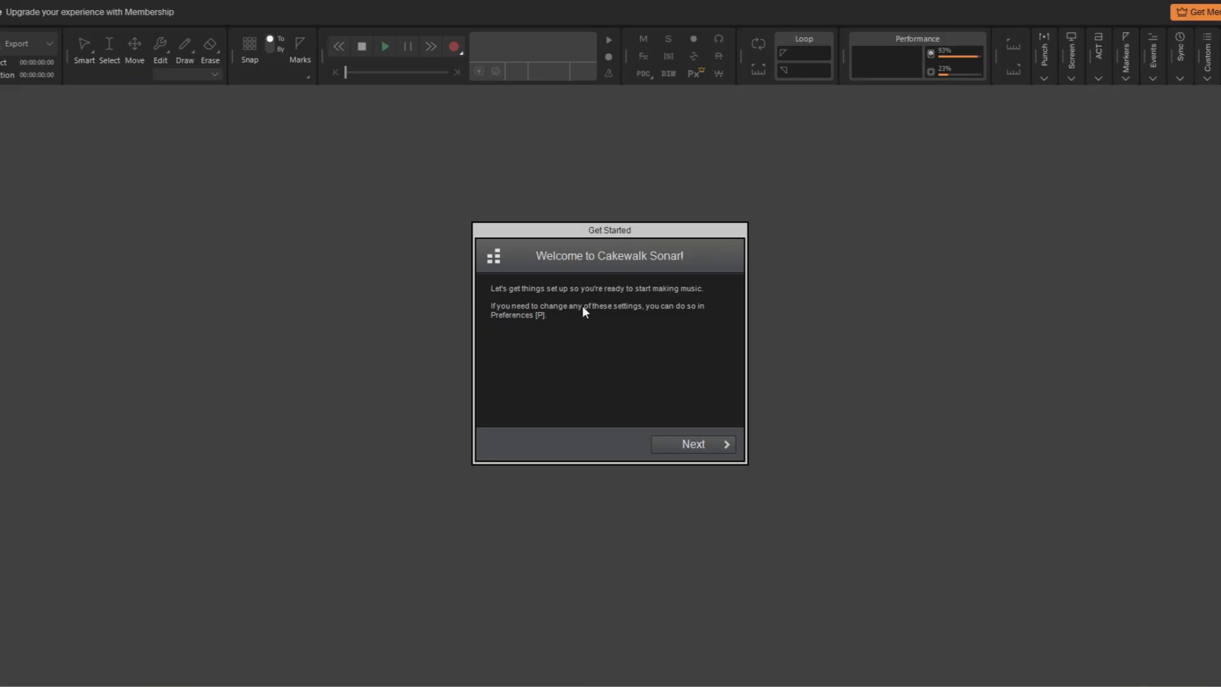
click(691, 444)
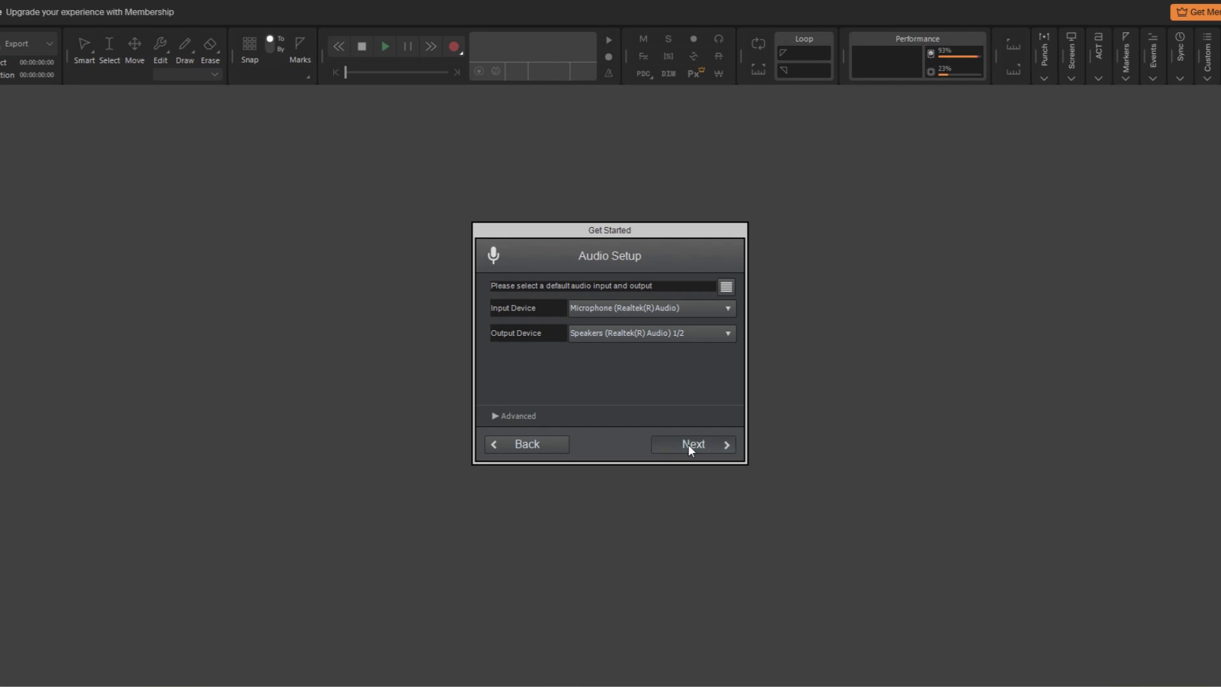
click(691, 443)
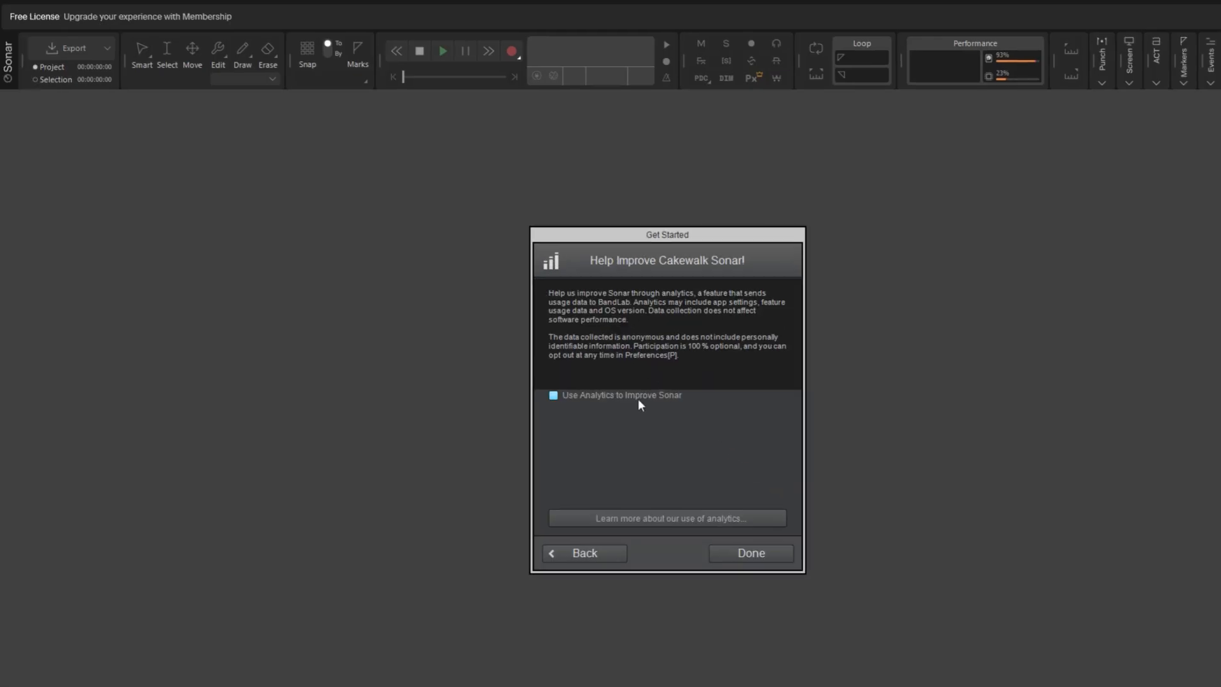
click(552, 395)
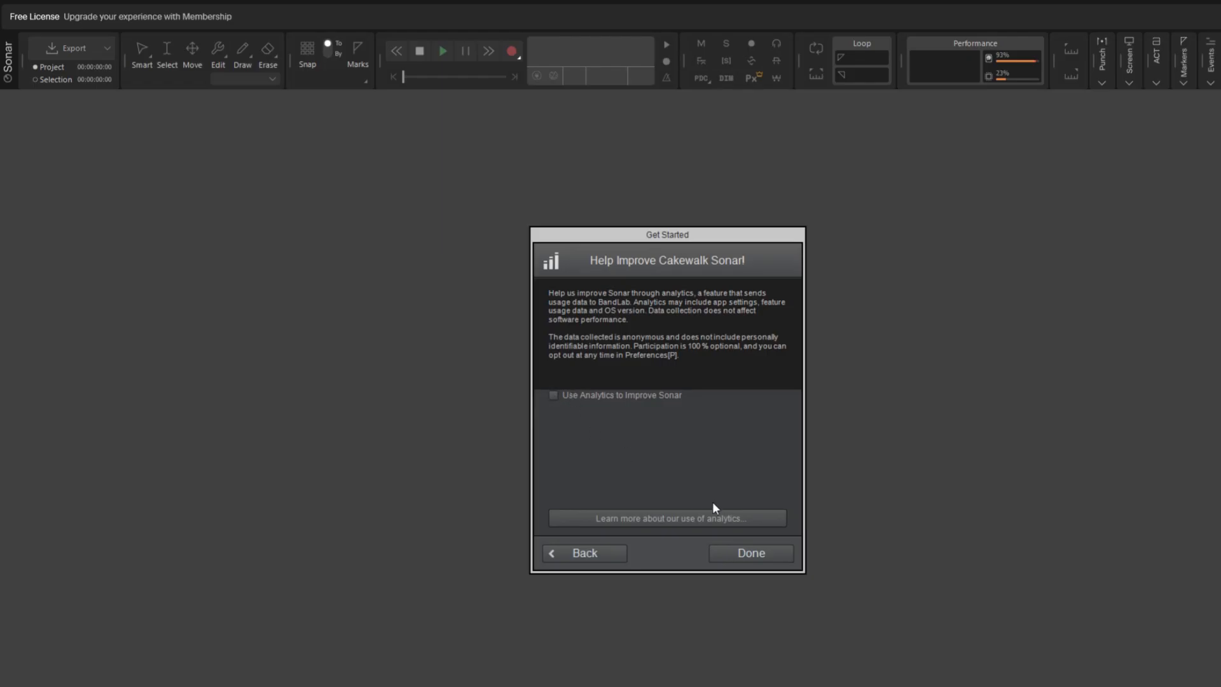
click(749, 553)
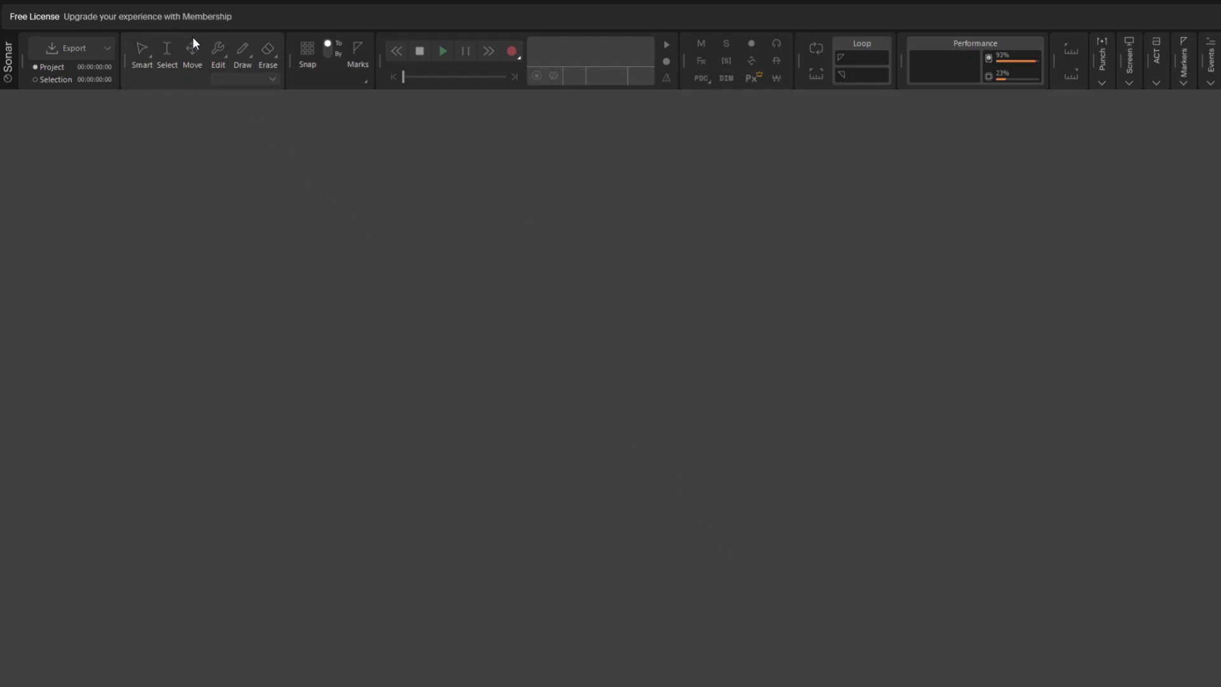
Open Nail Polish Red.cwp from the recent files and play its vocal, drum and bass tracks
click(11, 5)
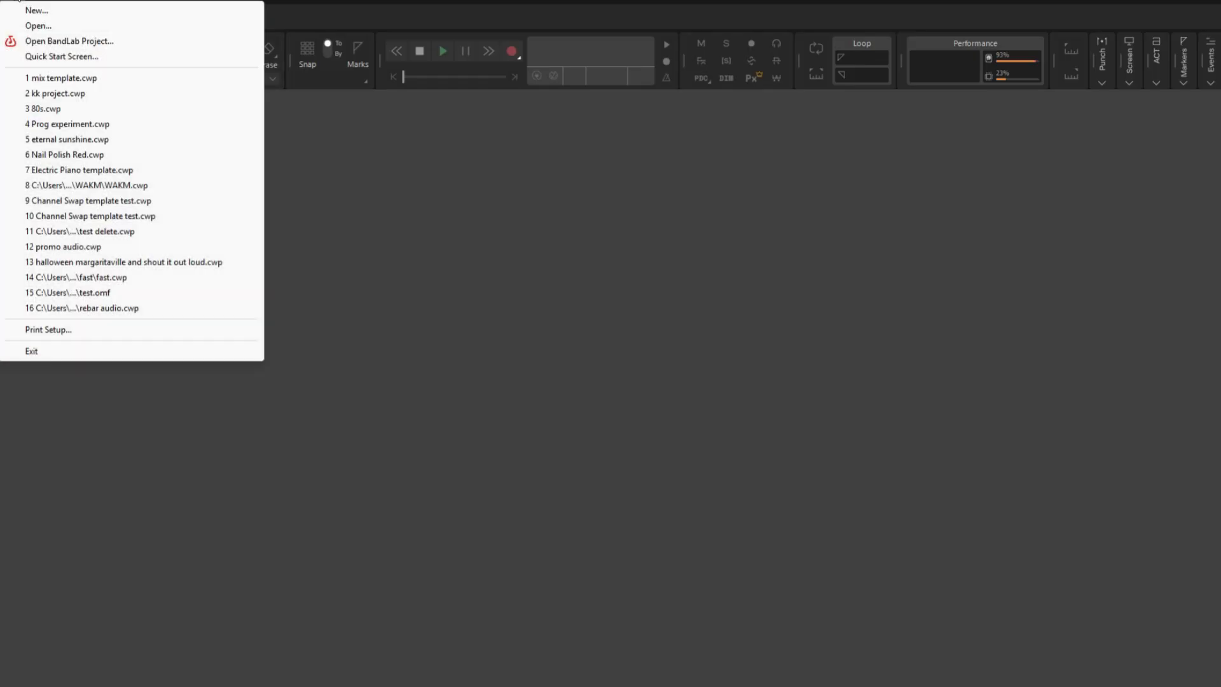
mouse_move(68, 124)
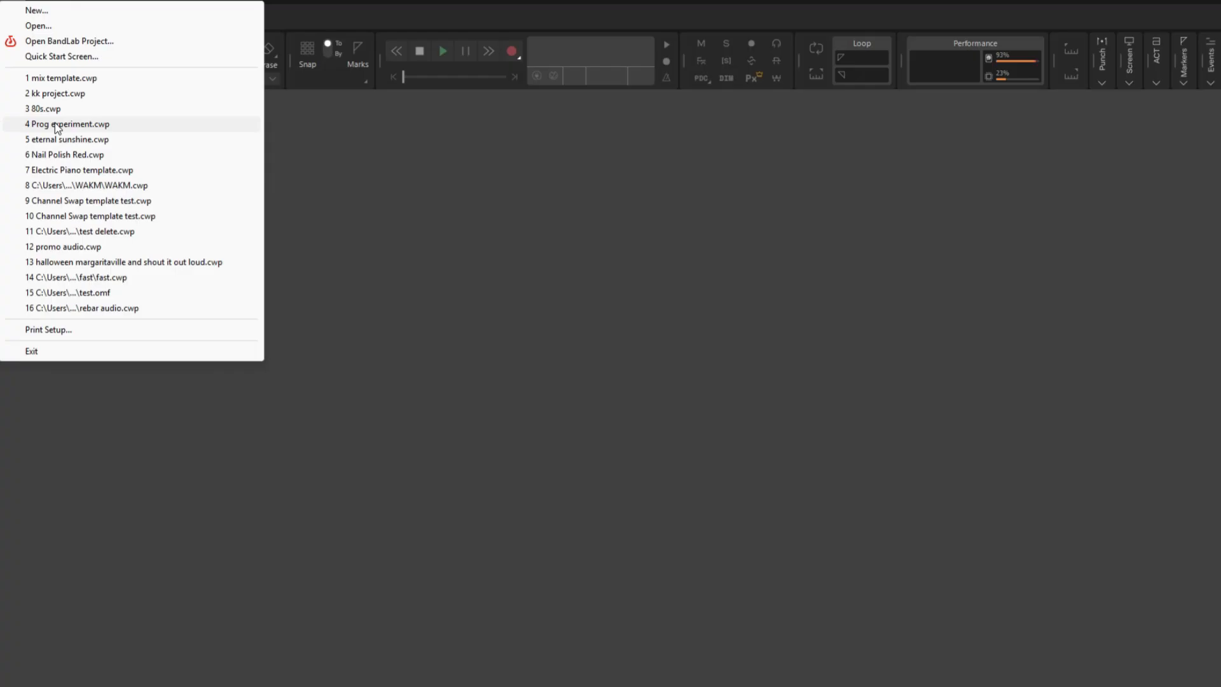
click(68, 124)
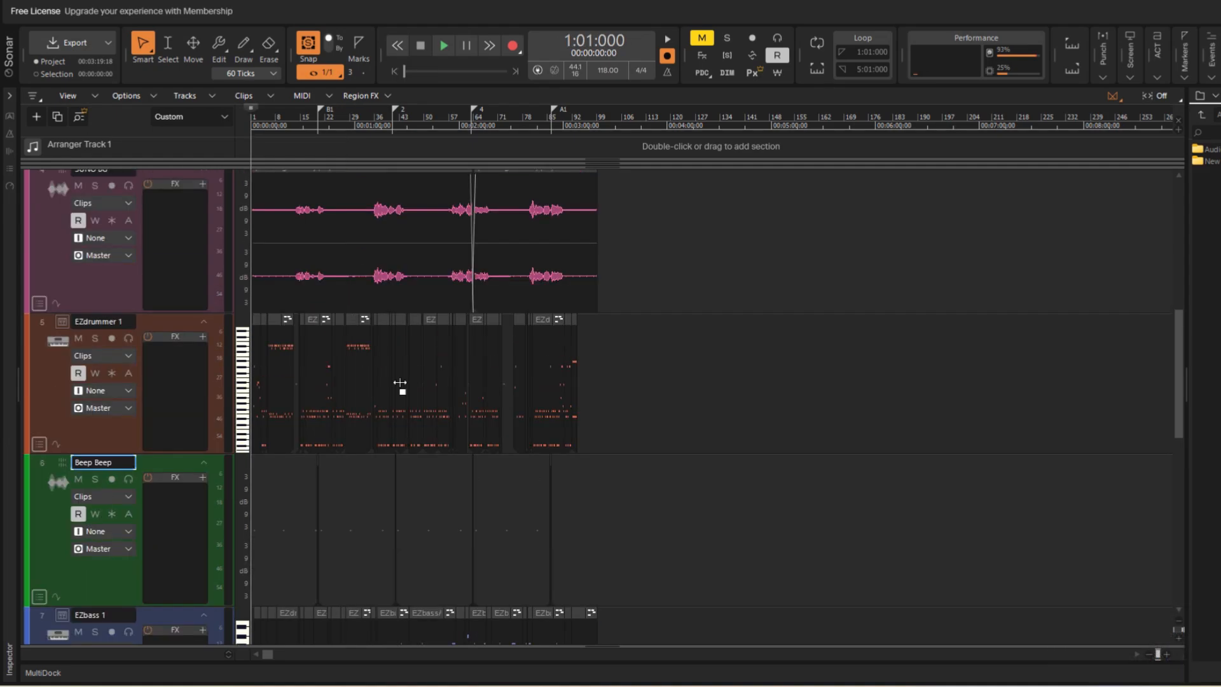
scroll(down, 3)
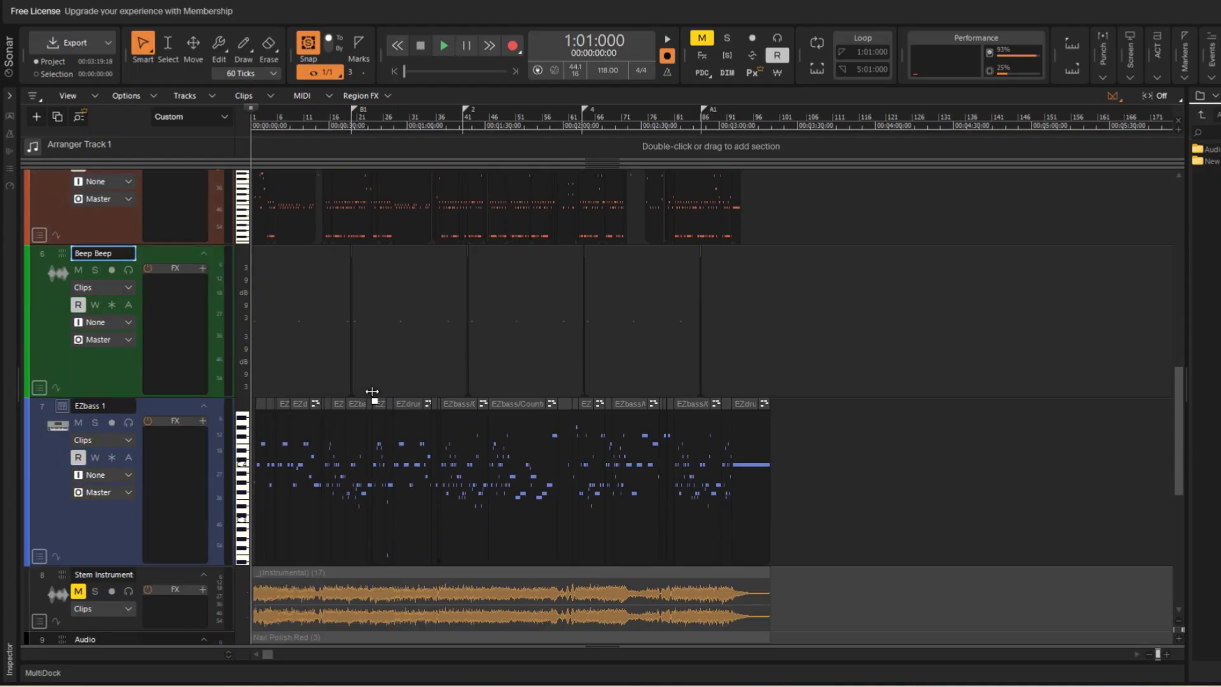
scroll(down, 3)
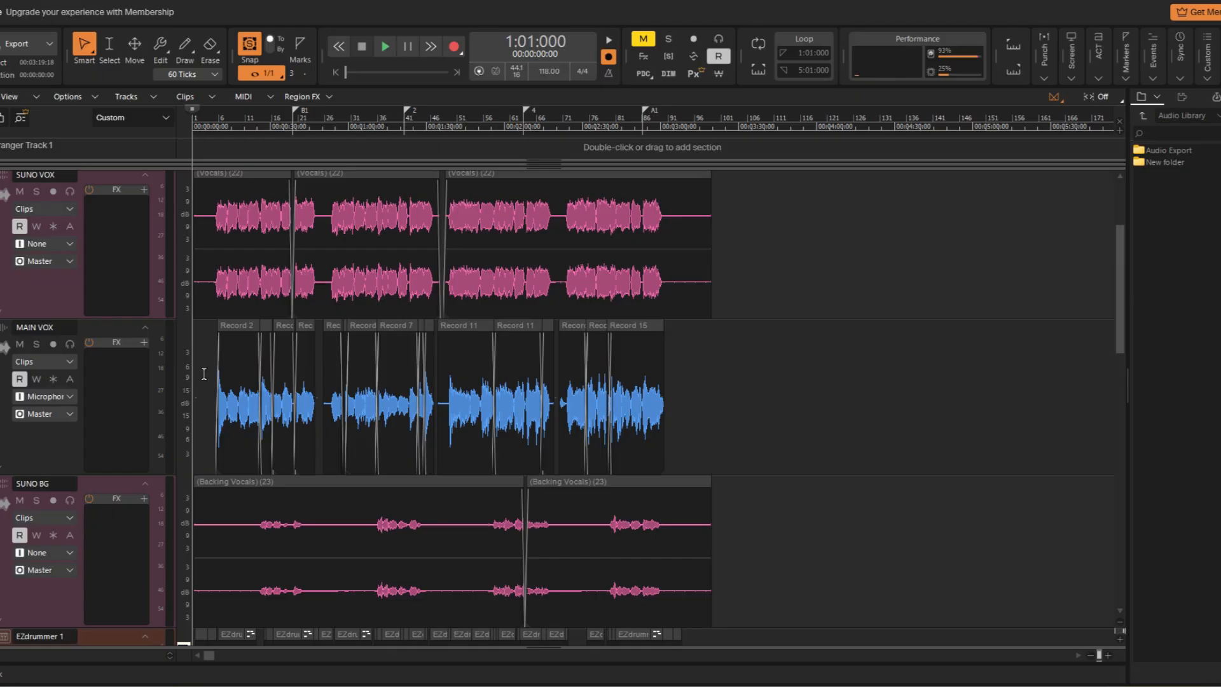
click(384, 46)
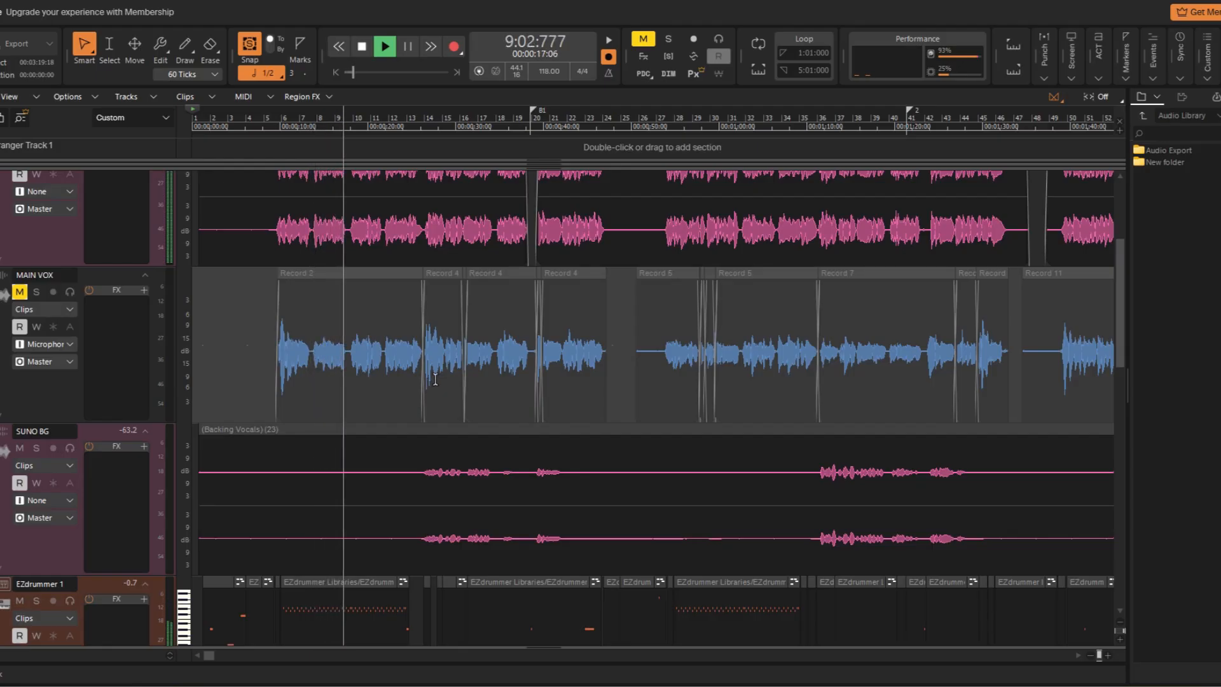
Export the song as Nail Polish Red.mp3 to the Desktop with default MP3 options
click(23, 43)
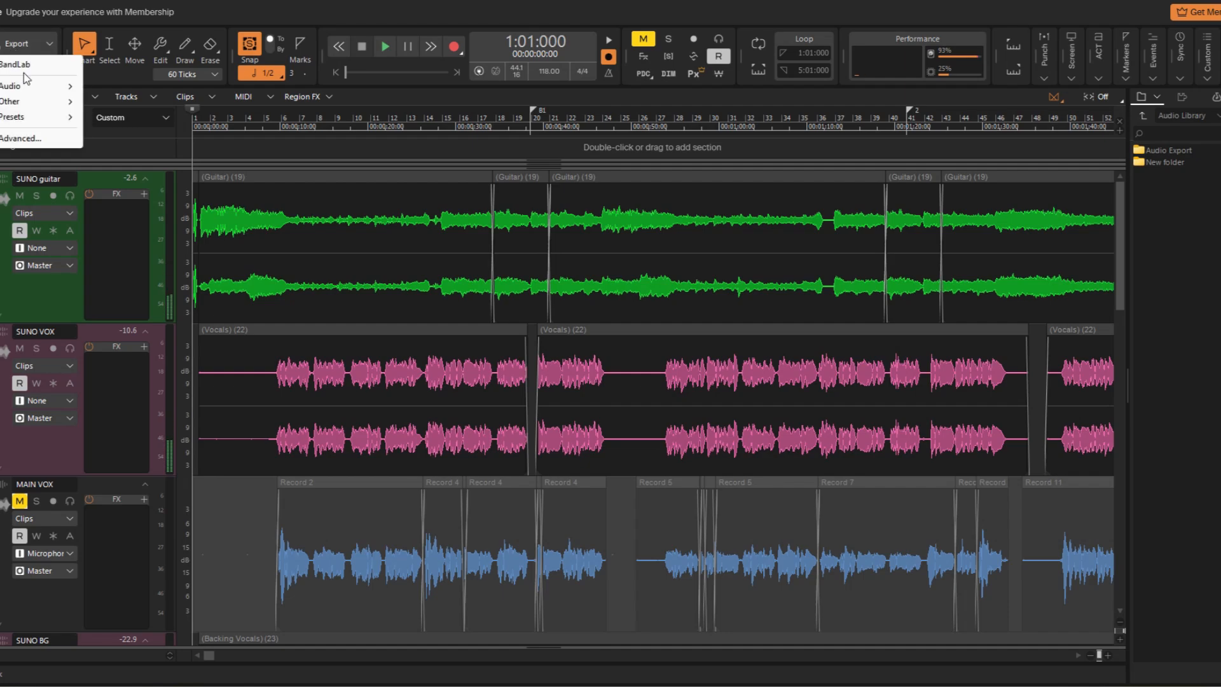
click(10, 86)
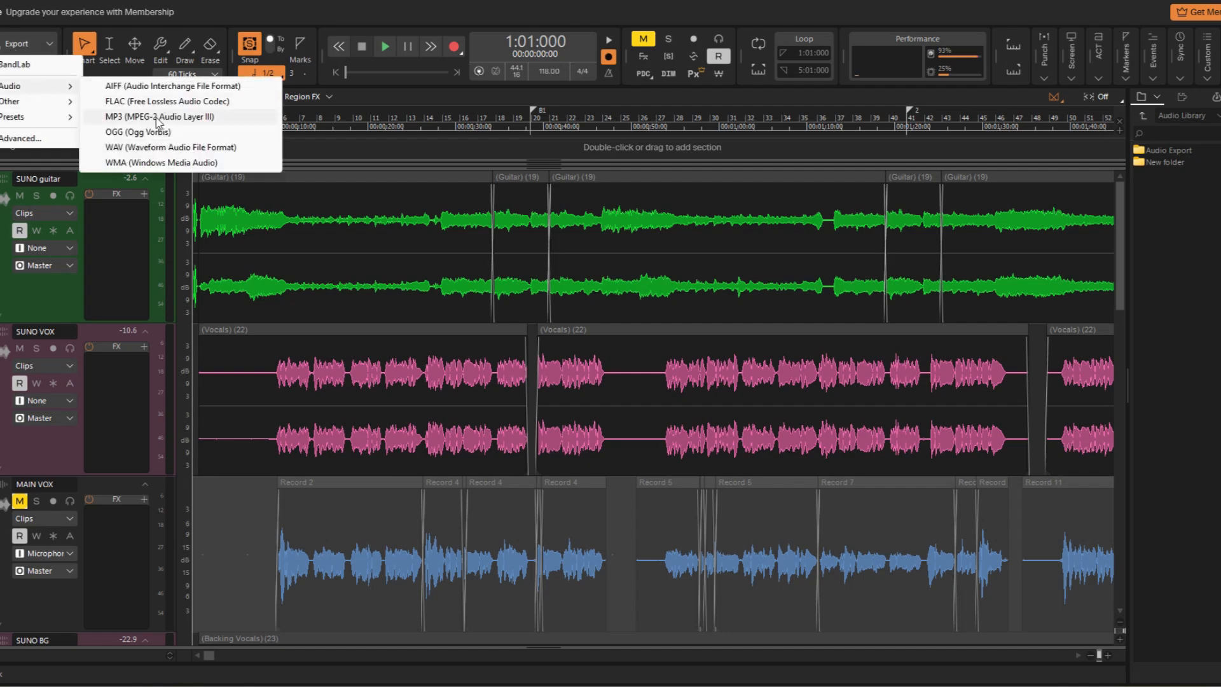
click(156, 116)
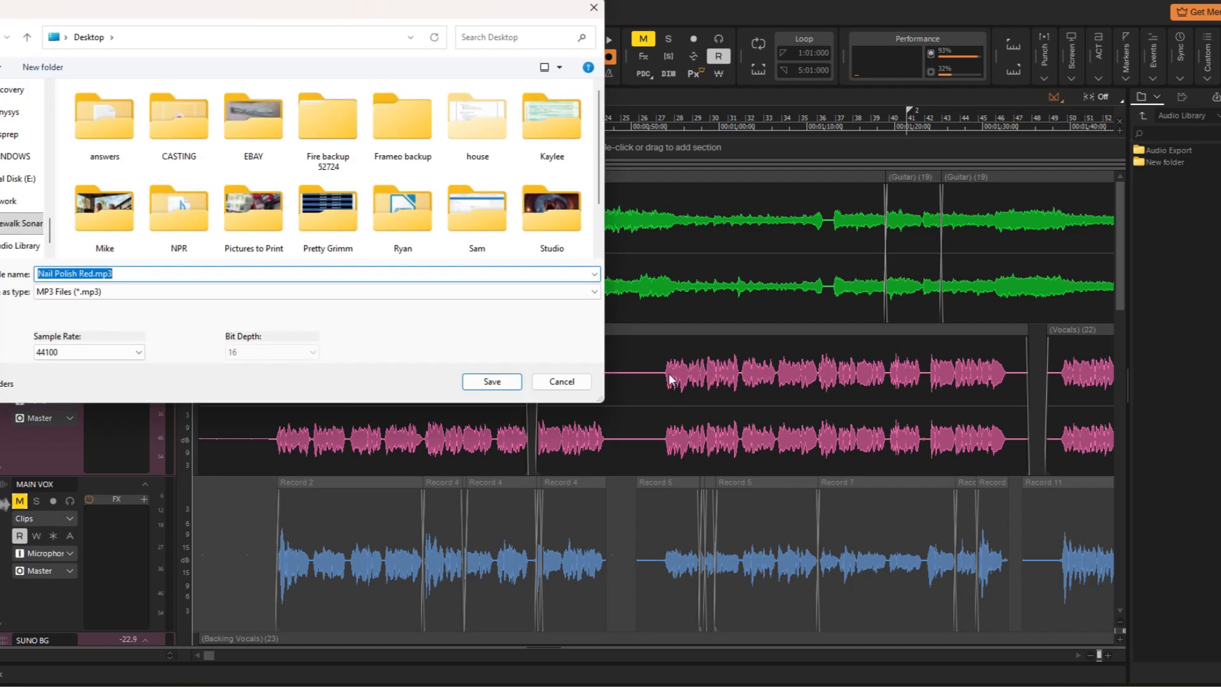
click(490, 381)
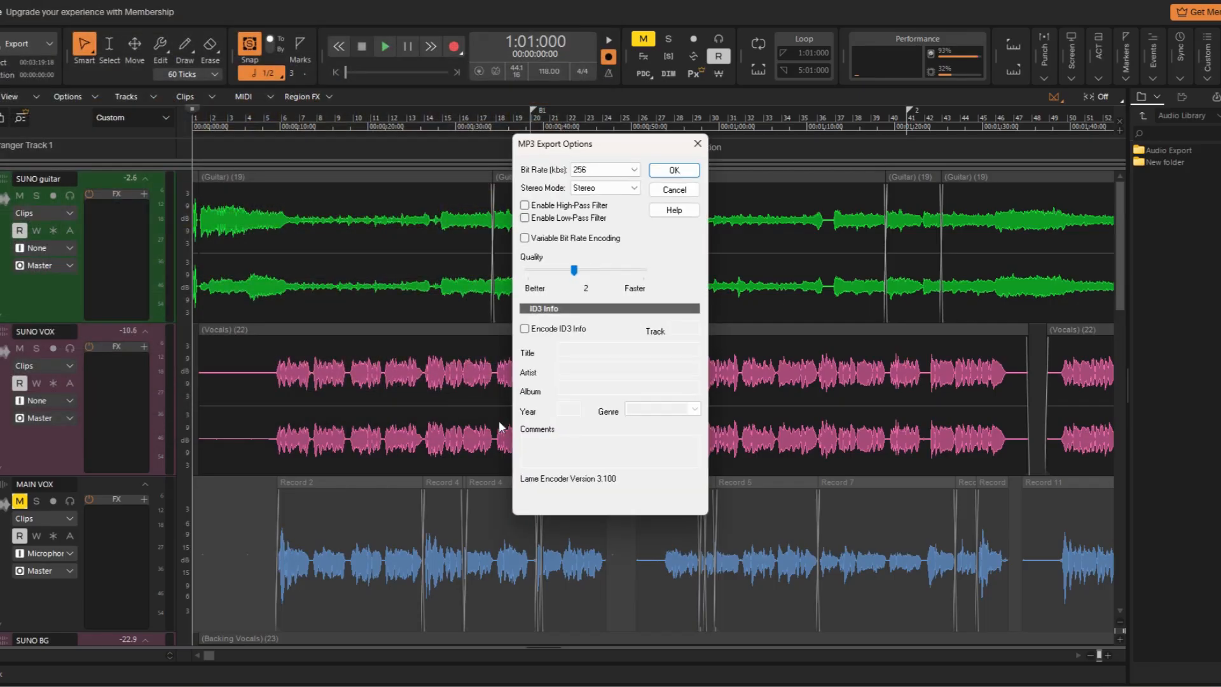
click(672, 169)
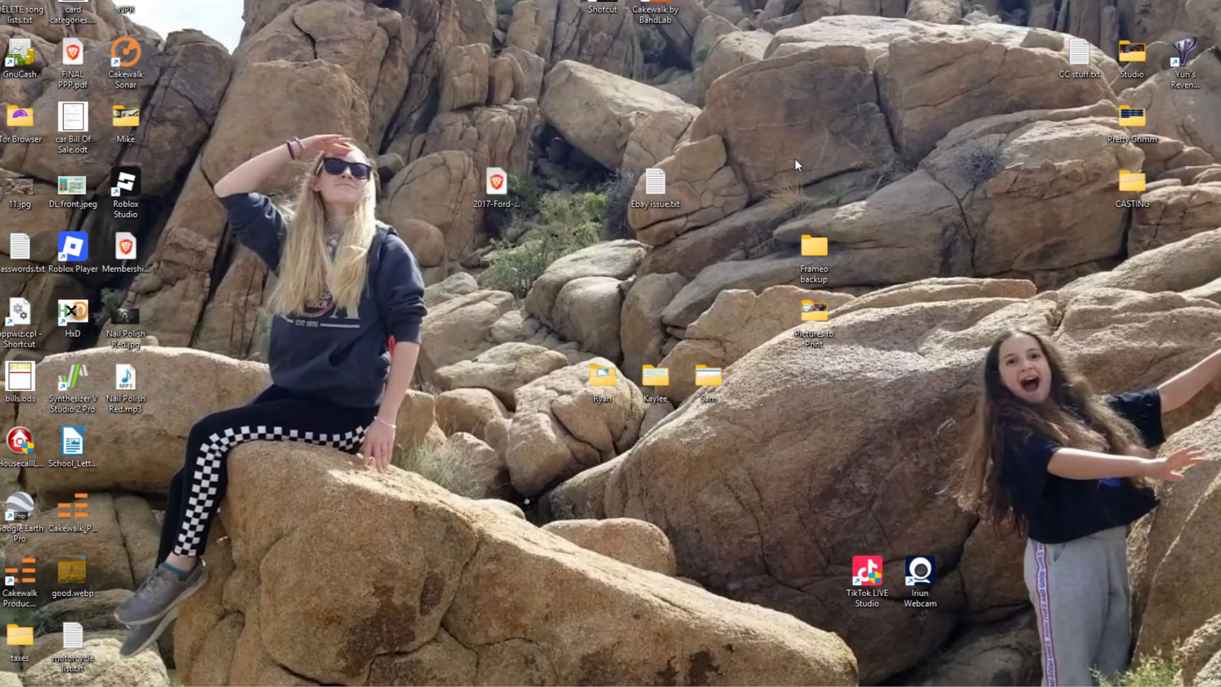
mouse_move(496, 184)
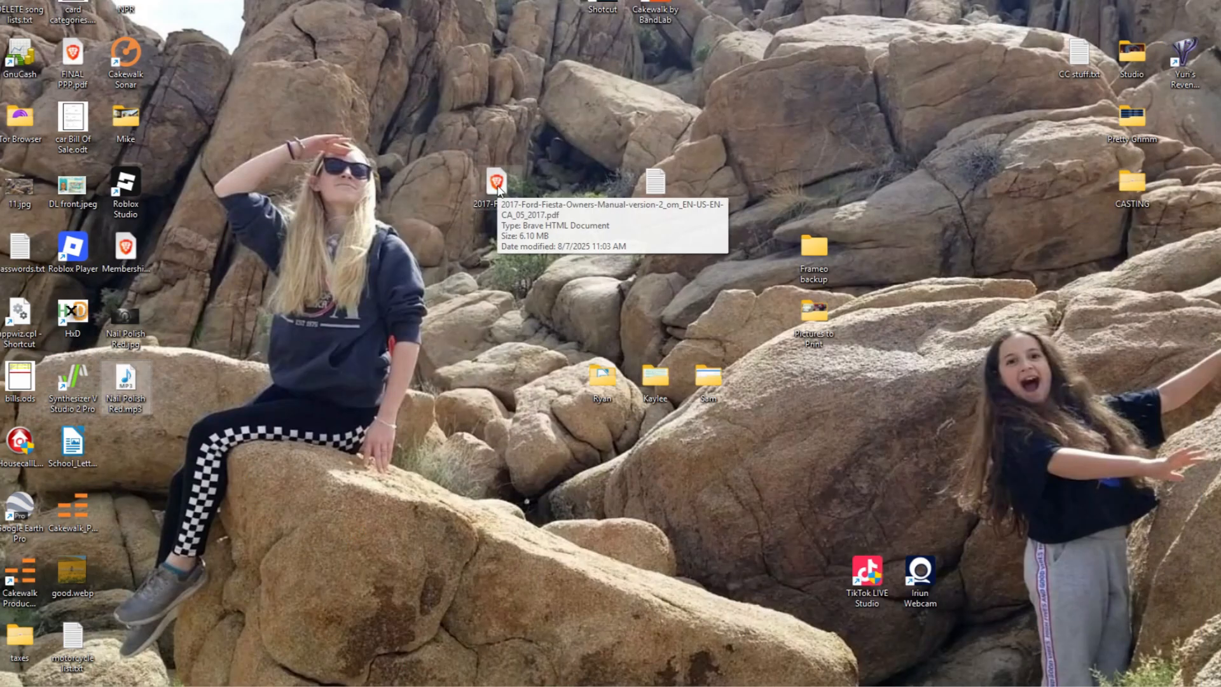
Play Nail Polish Red.mp3 from the desktop in Windows Media Player
double_click(124, 381)
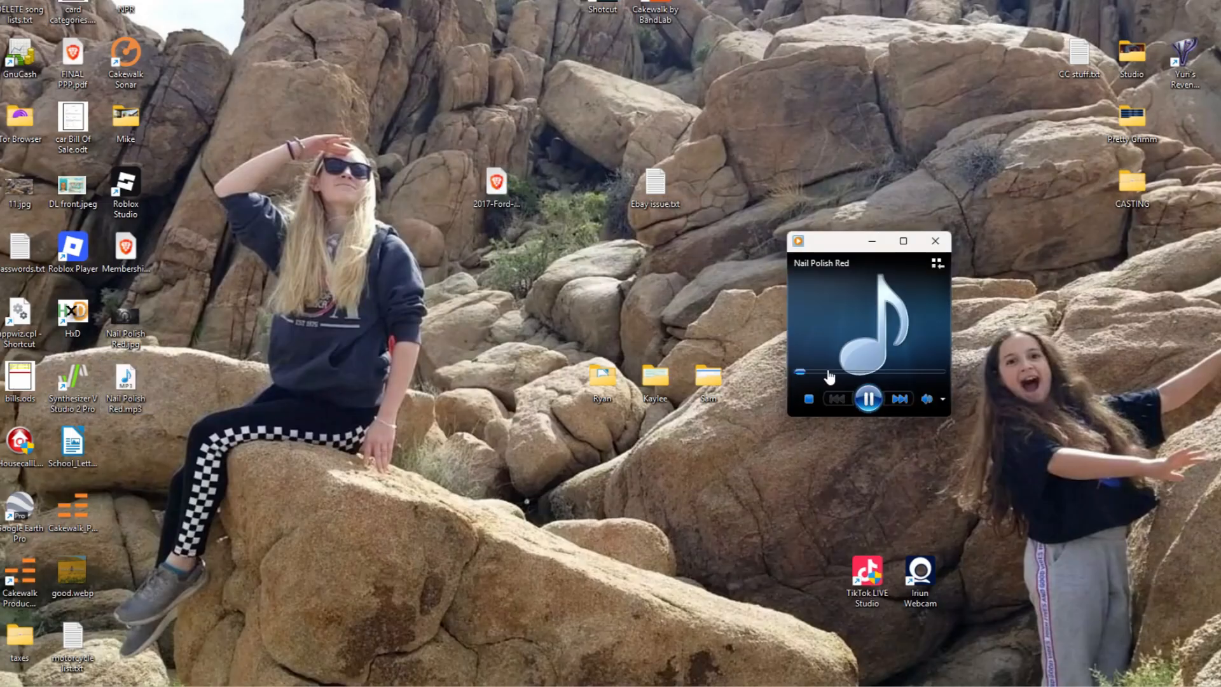
mouse_move(875, 376)
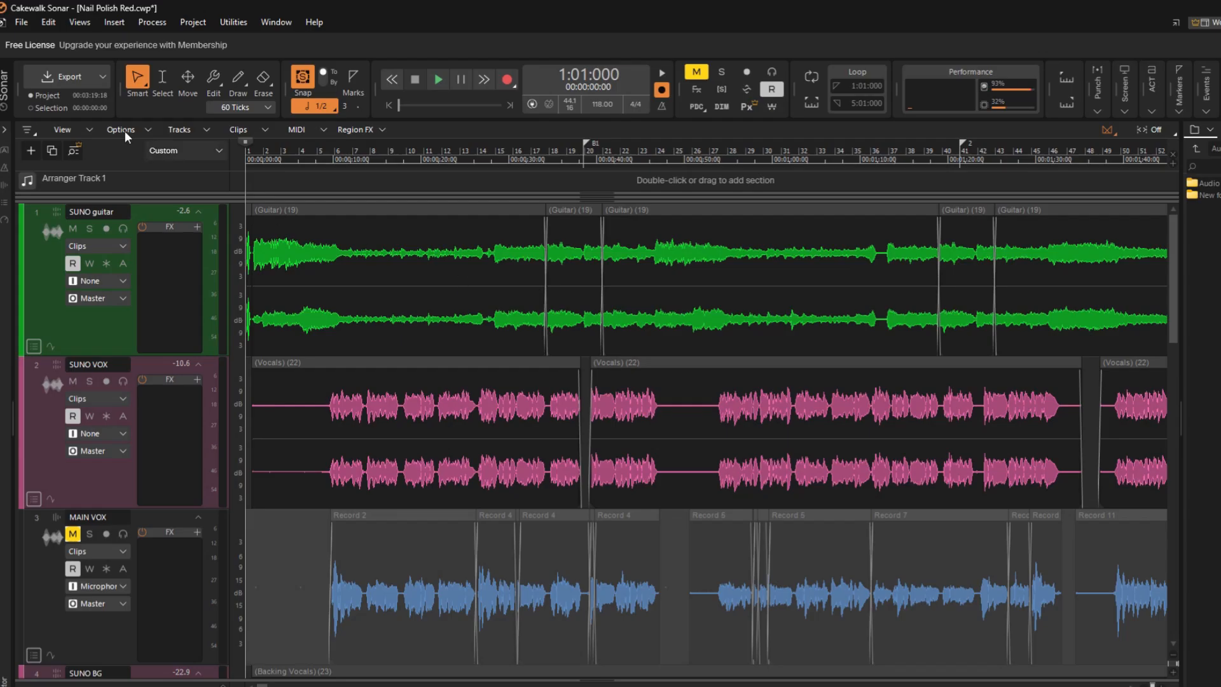
Save the project as Nail Polish Red.cwp with Copy all audio checked
click(21, 22)
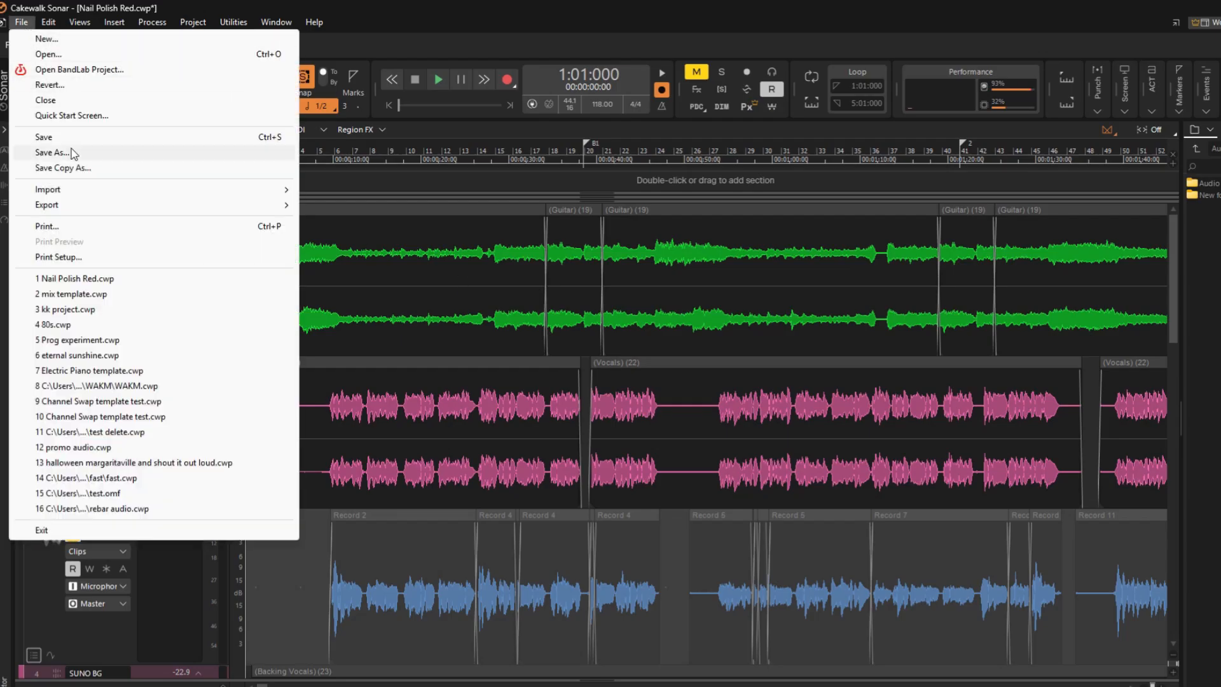
click(54, 152)
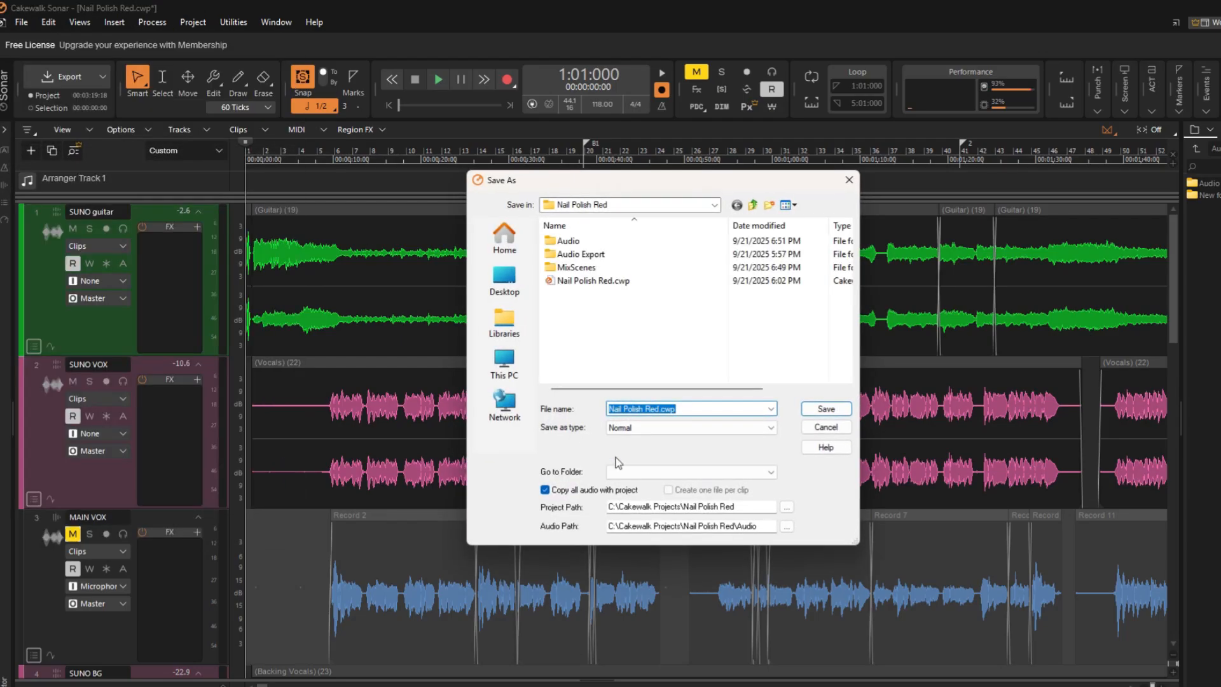
click(21, 22)
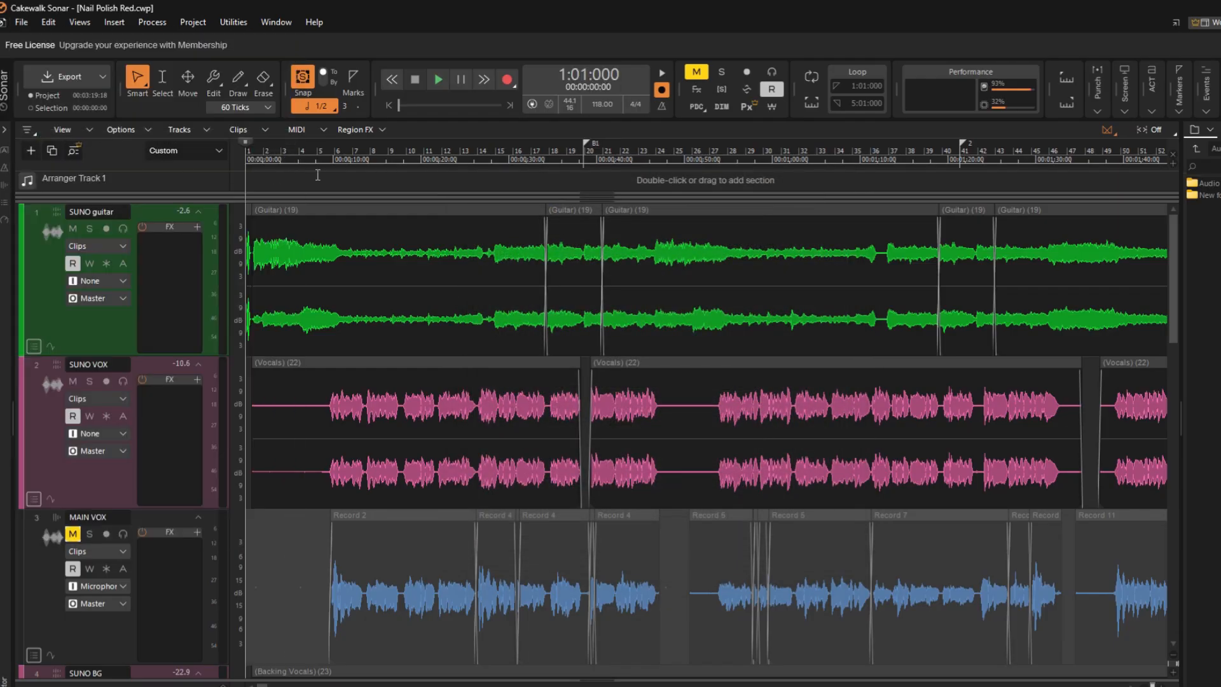
click(21, 22)
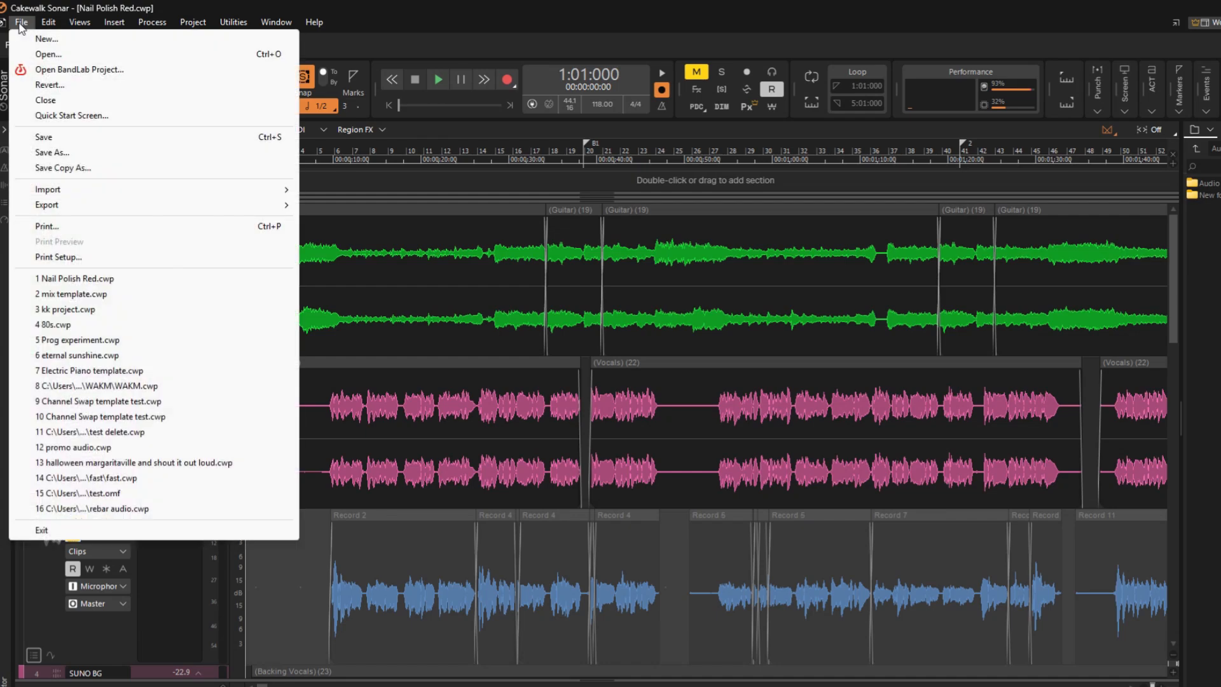
mouse_move(48, 55)
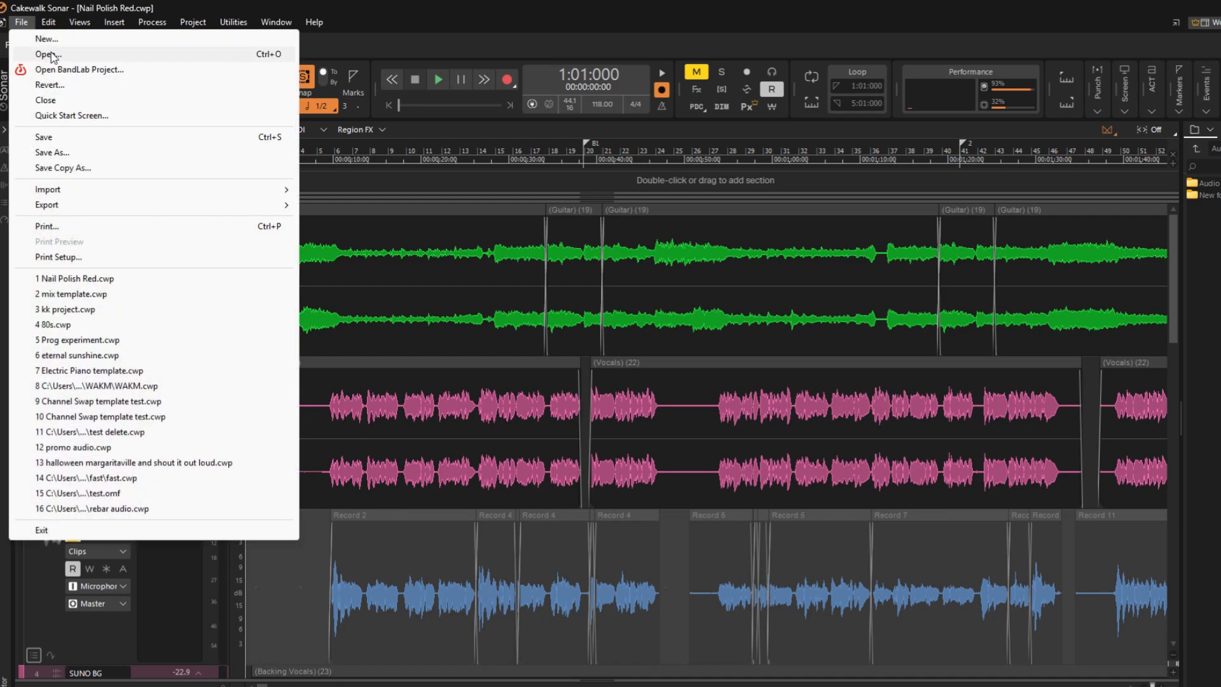
Open the Prog experiment project from its folder under Cakewalk Projects
click(46, 53)
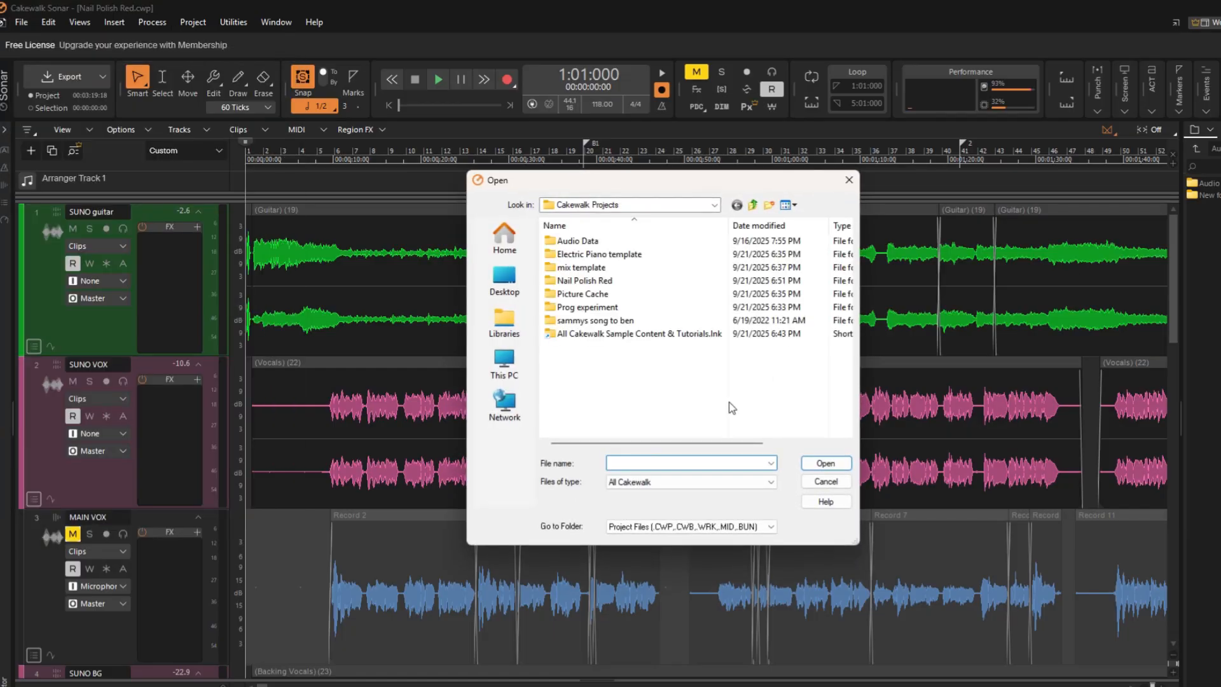
double_click(585, 281)
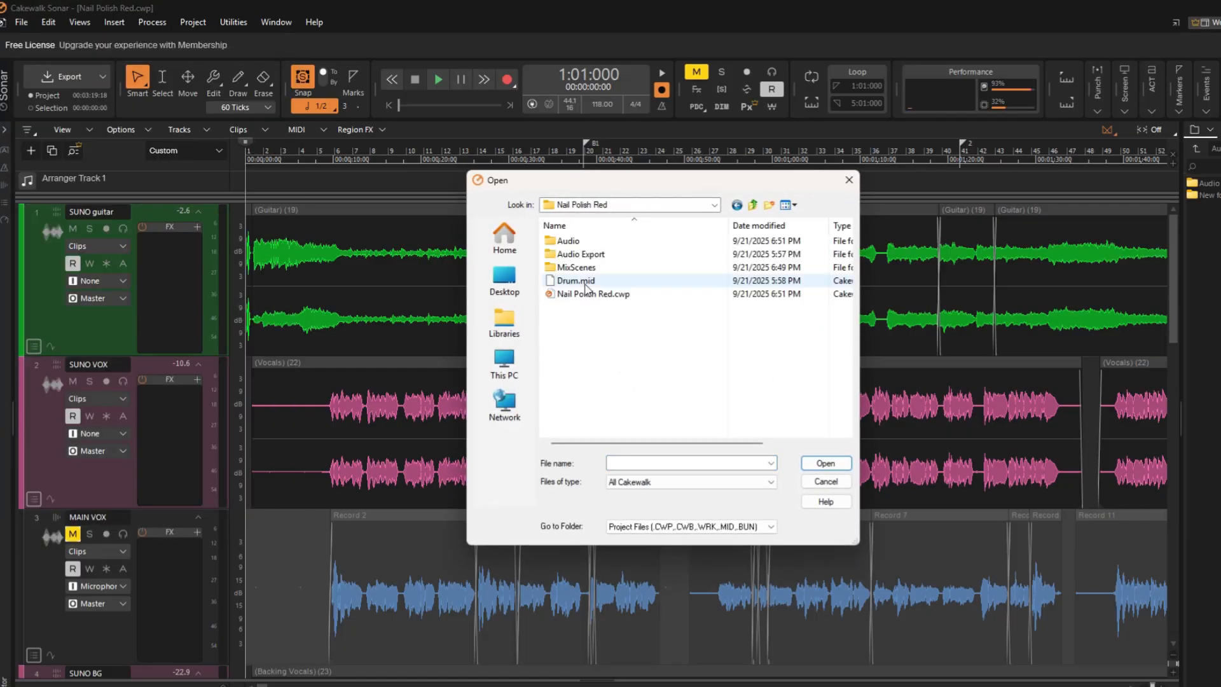
click(595, 293)
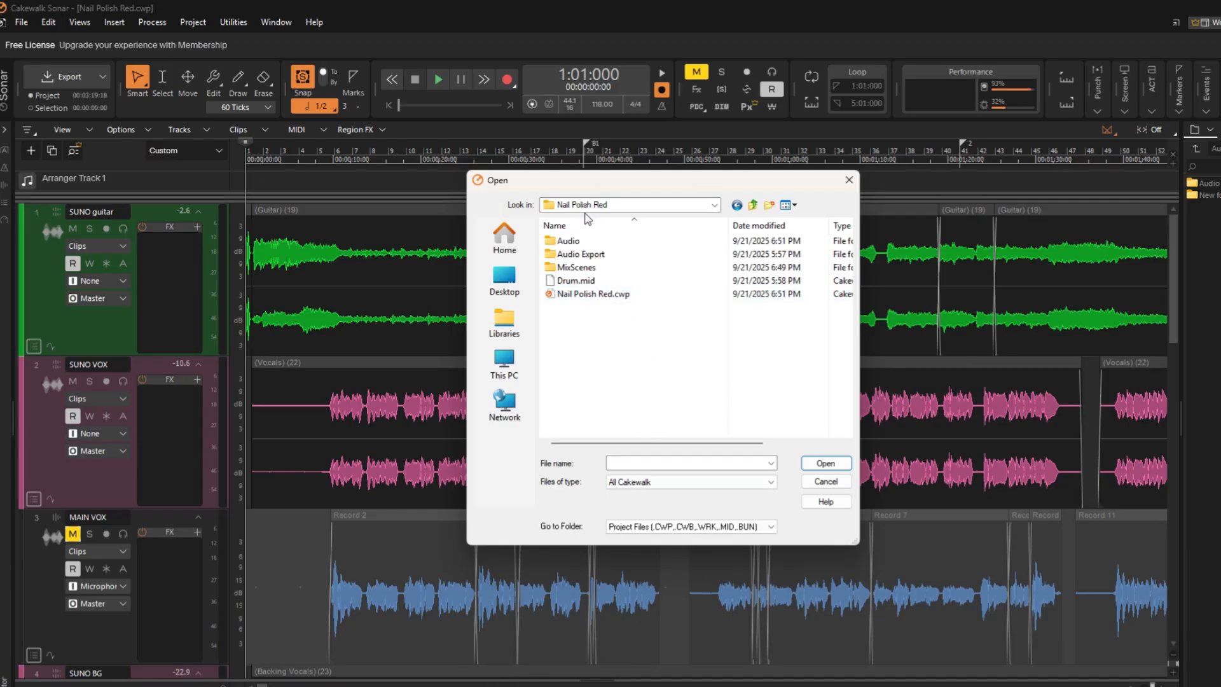
click(710, 204)
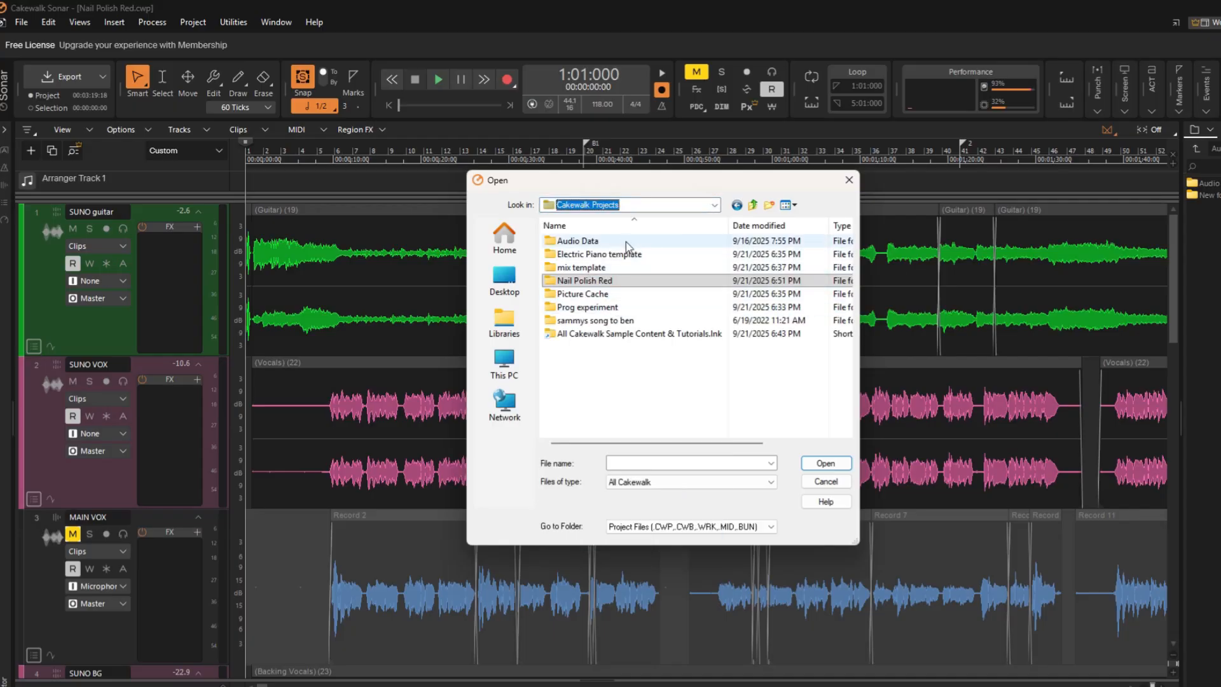
double_click(586, 306)
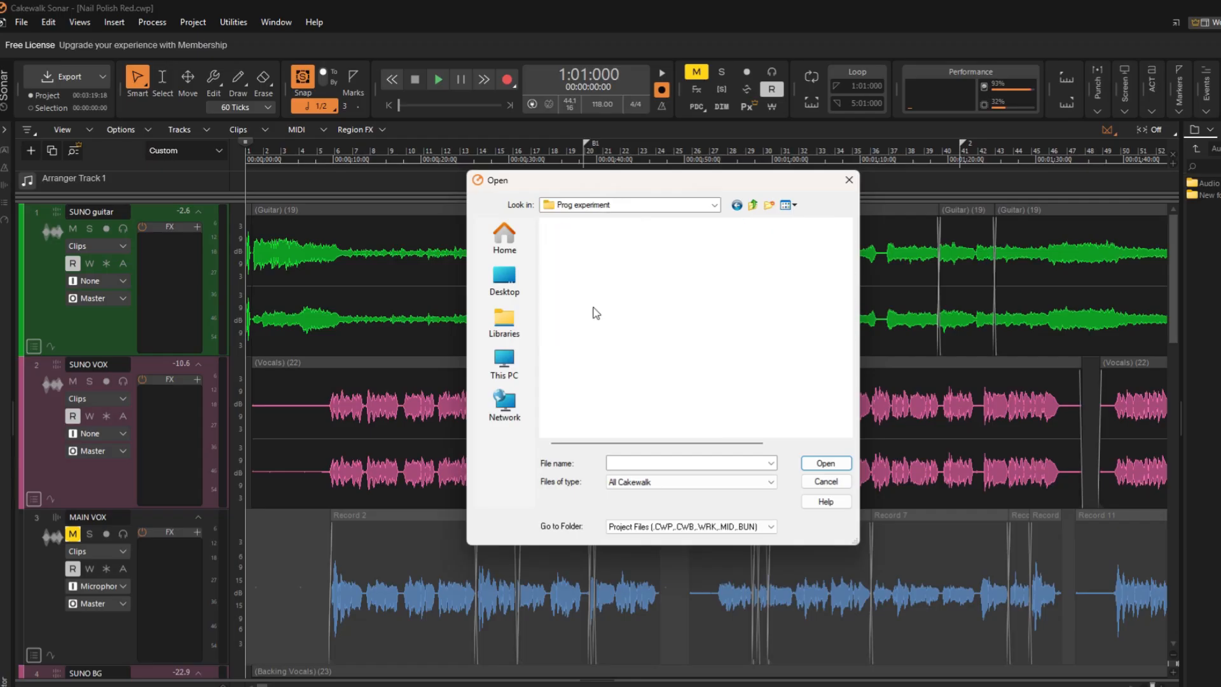
click(596, 267)
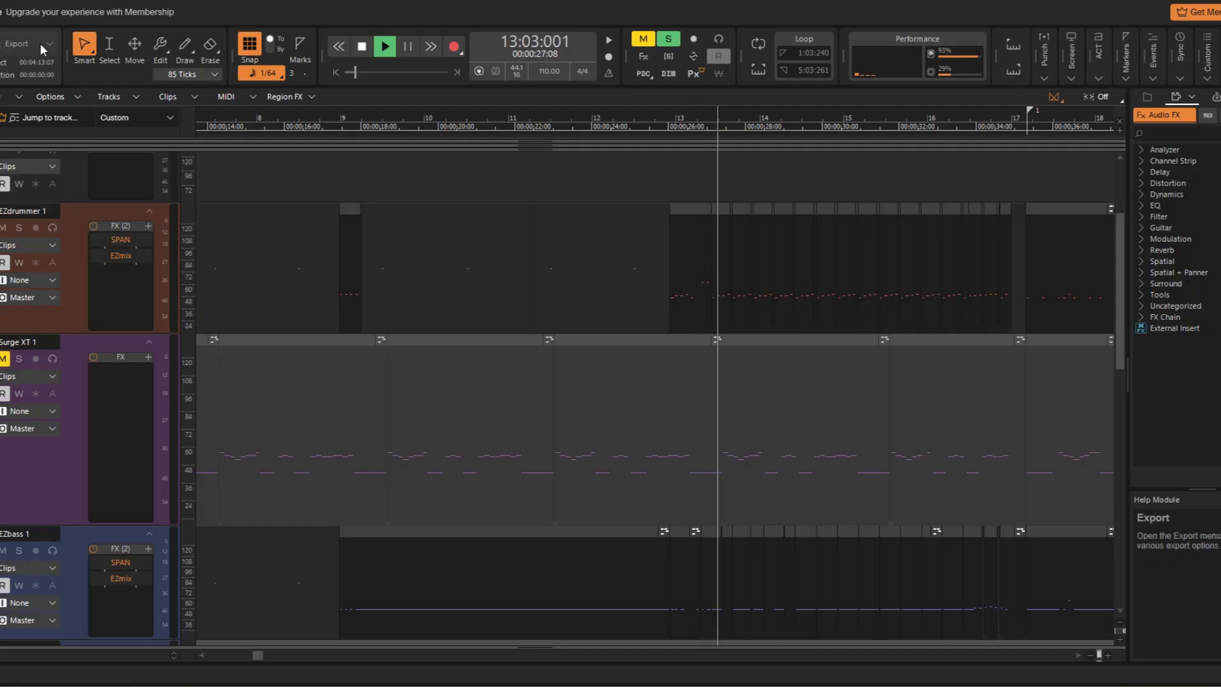
Start playback of the Prog experiment project's EZdrummer, Surge XT and EZbass tracks
click(384, 46)
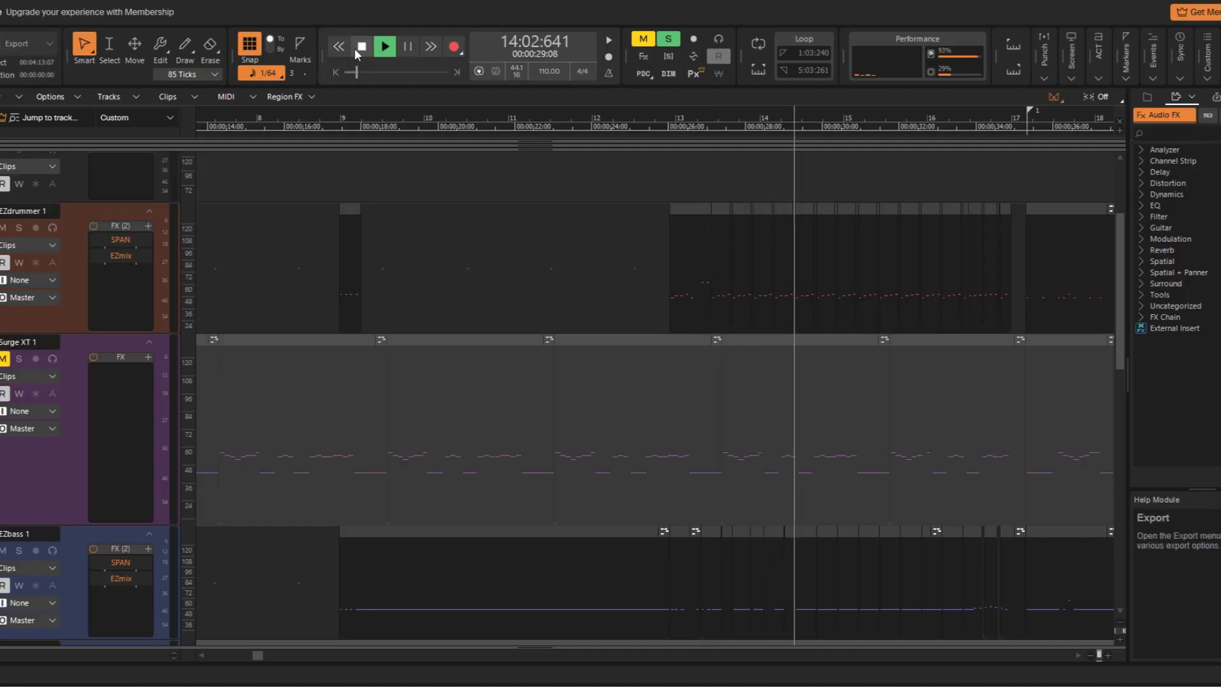